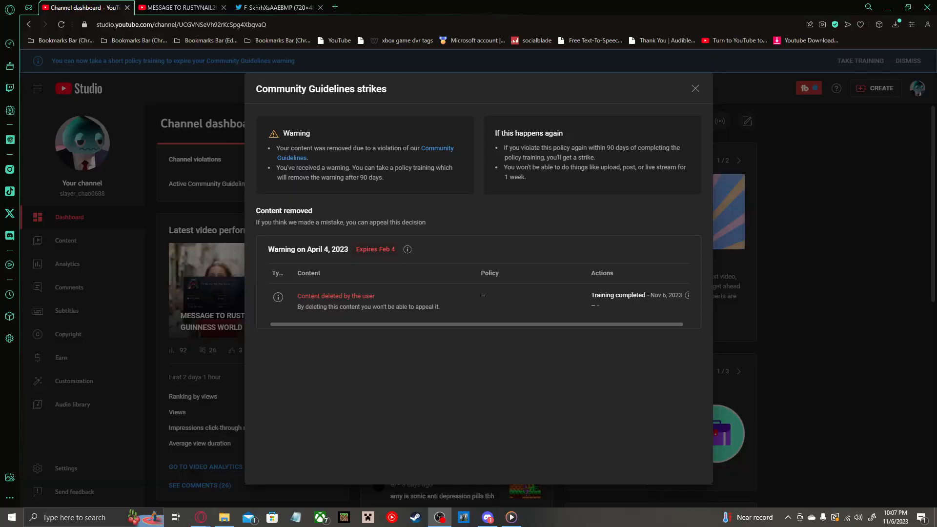
pyautogui.moveTo(930, 267)
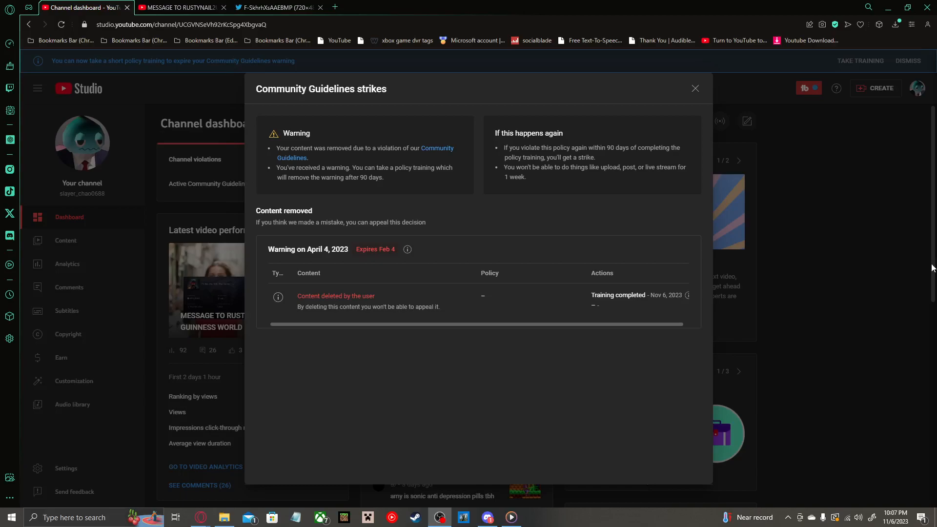
pyautogui.moveTo(277, 237)
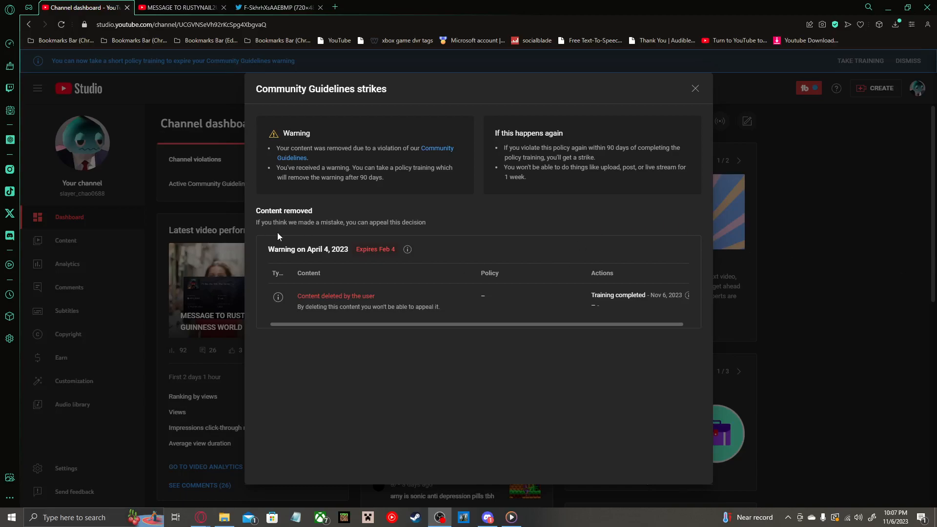
pyautogui.moveTo(286, 238)
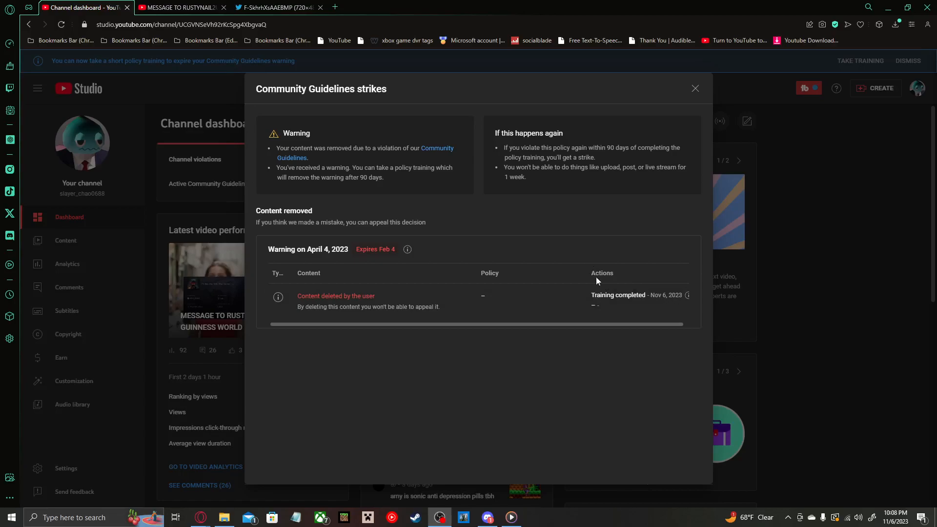
pyautogui.moveTo(543, 254)
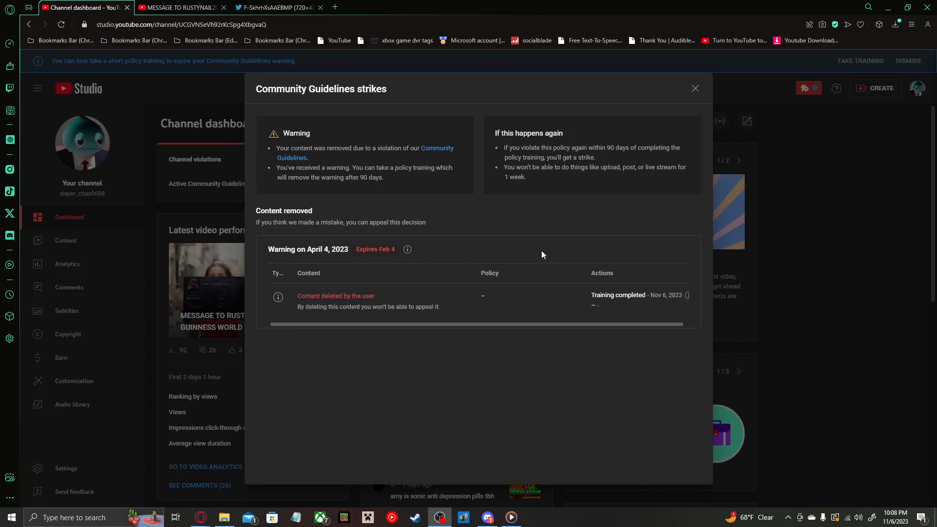
pyautogui.moveTo(479, 244)
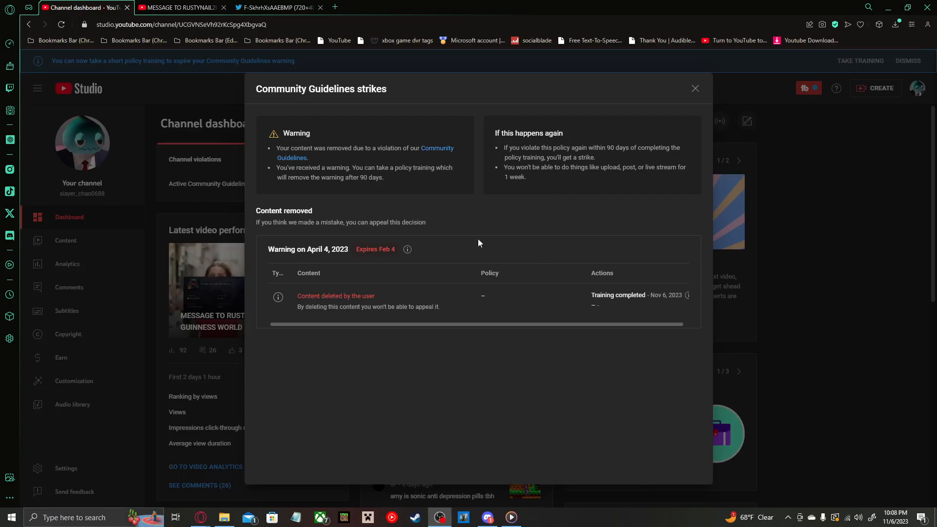
pyautogui.moveTo(369, 202)
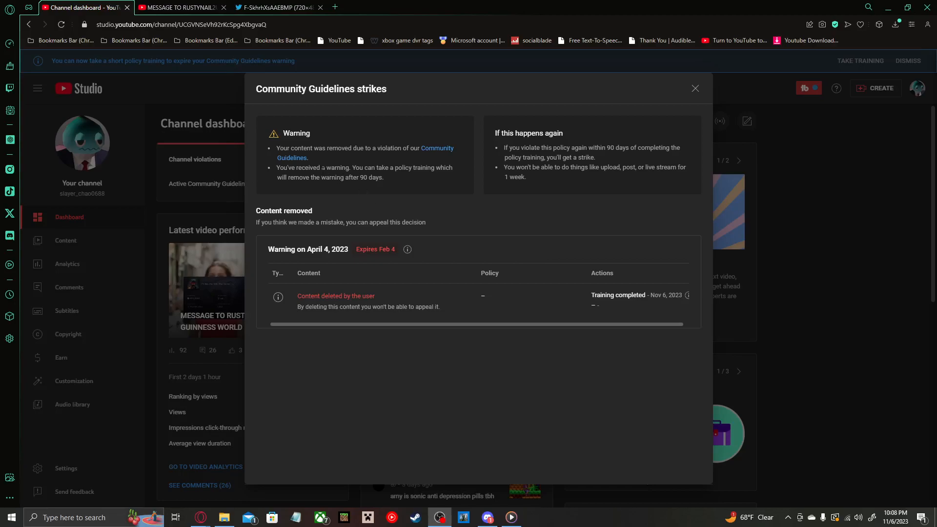
# Step: Switch to the 'MESSAGE TO RUSTYNAIL2U' tab showing the video's watch page
pyautogui.click(180, 7)
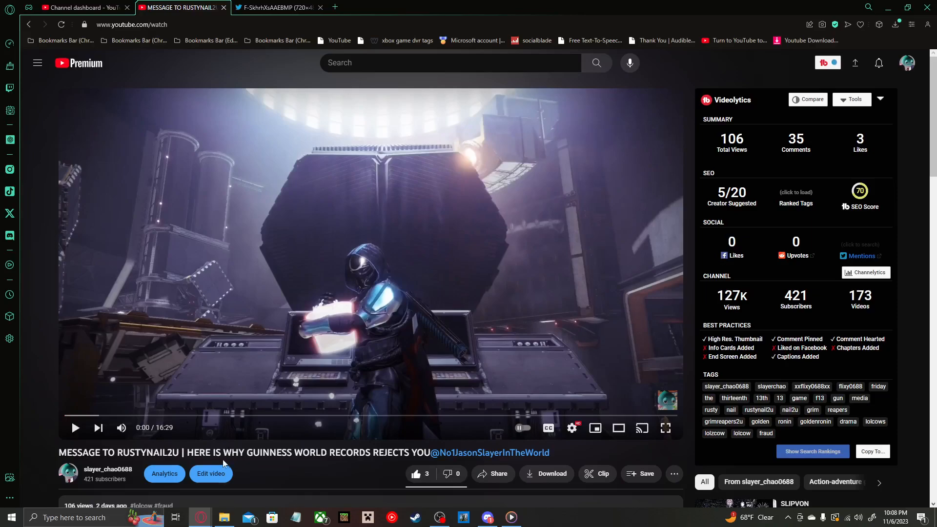
pyautogui.moveTo(336, 462)
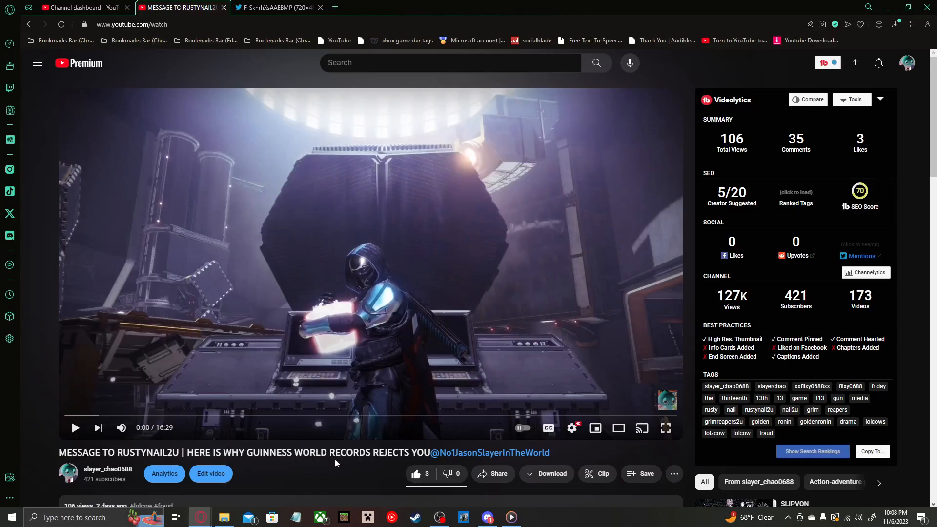
pyautogui.moveTo(549, 465)
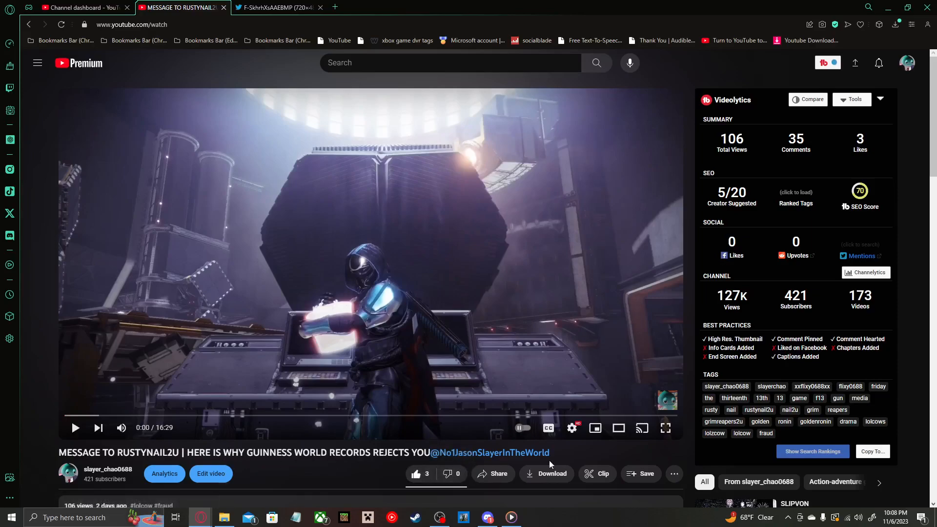
pyautogui.moveTo(560, 461)
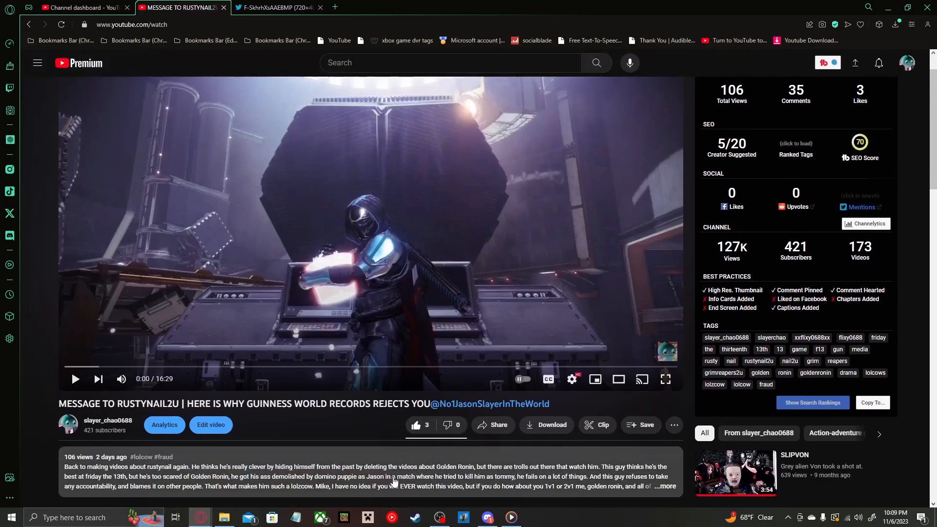
pyautogui.moveTo(86, 462)
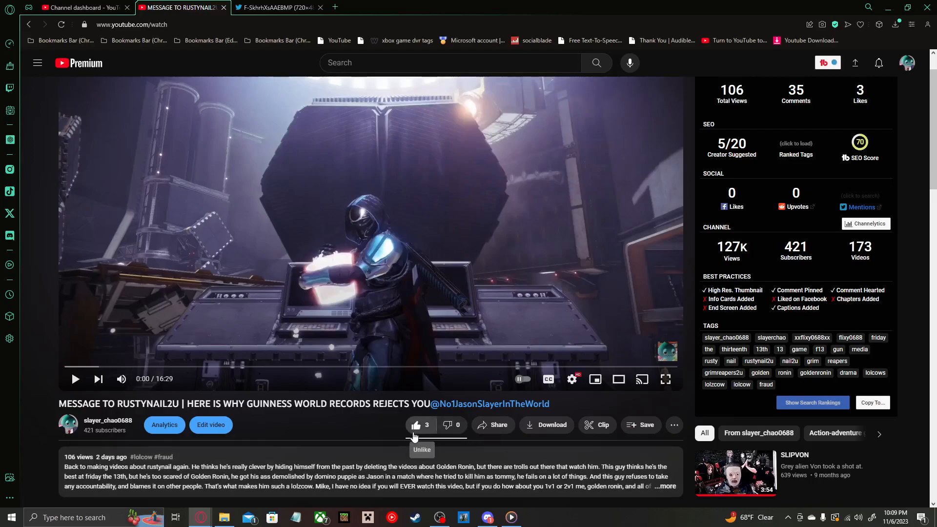
pyautogui.moveTo(409, 436)
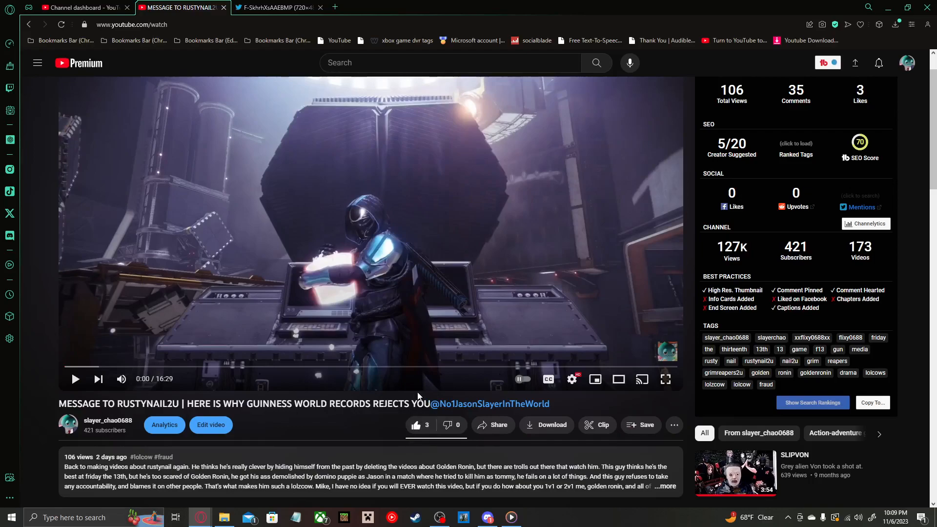
pyautogui.scroll(-3)
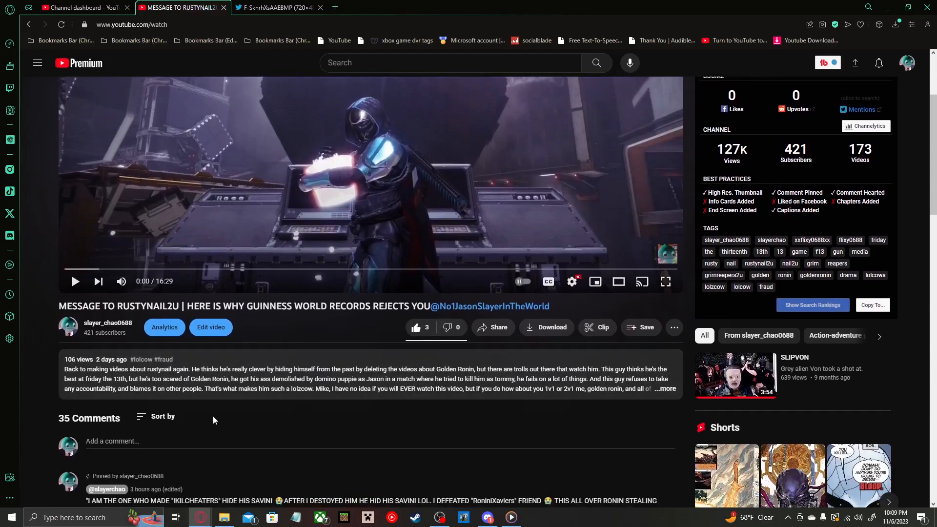
pyautogui.scroll(-3)
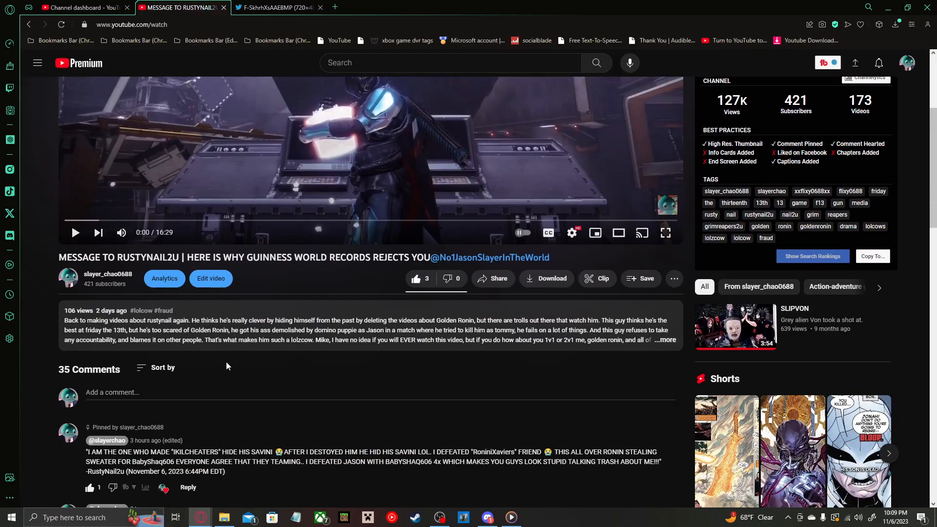
pyautogui.scroll(-3)
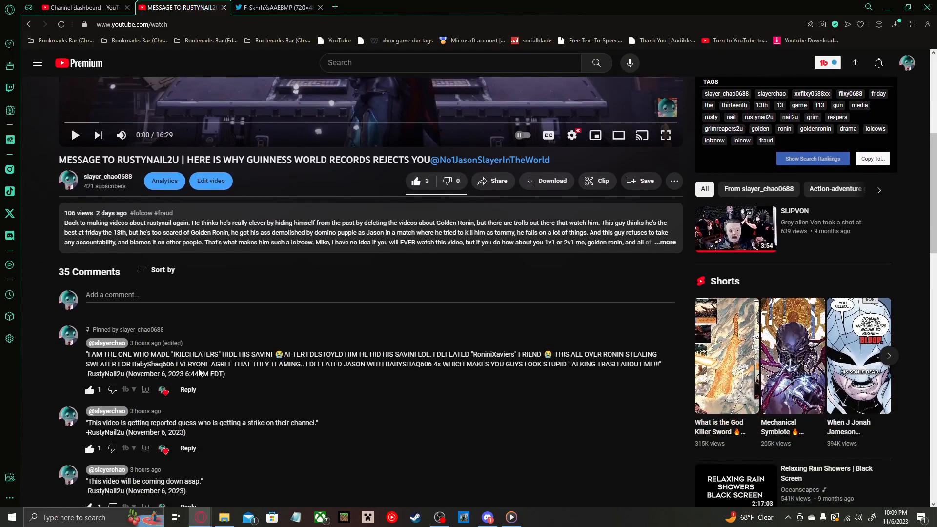
pyautogui.scroll(-3)
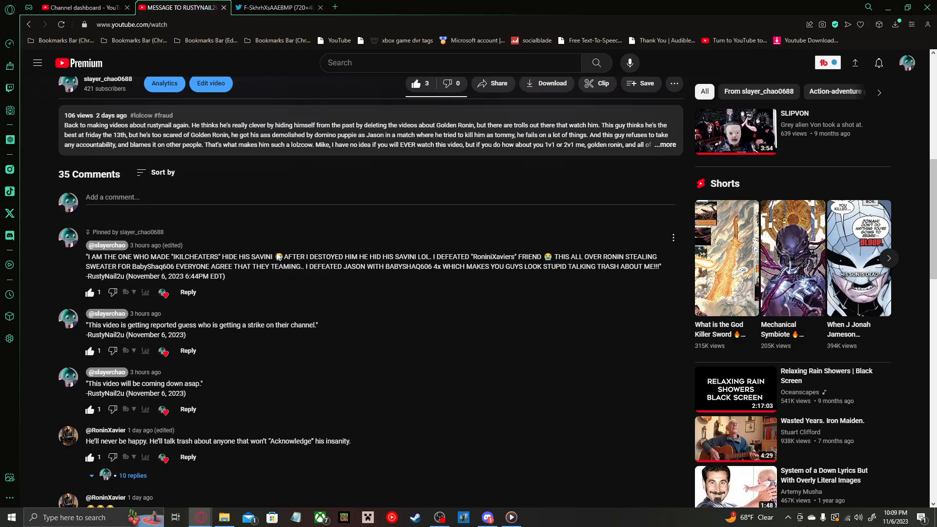
pyautogui.click(275, 7)
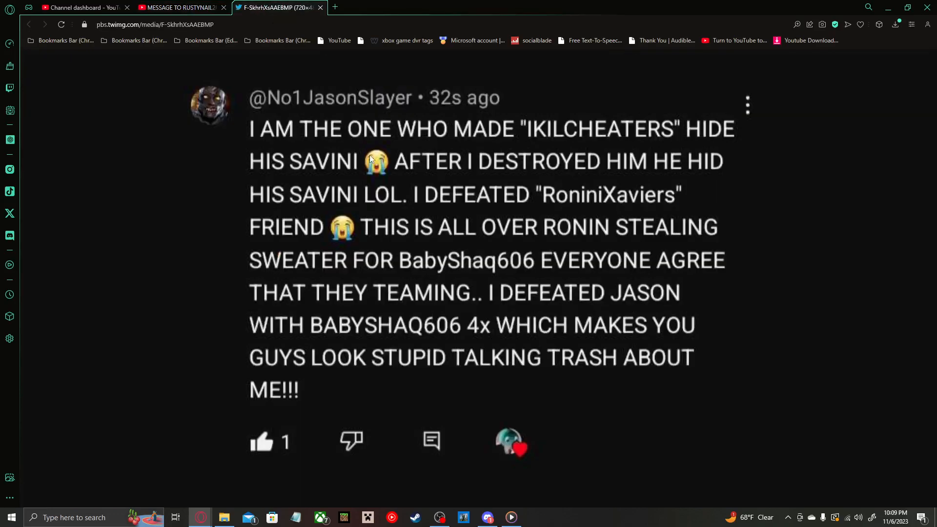
pyautogui.moveTo(369, 145)
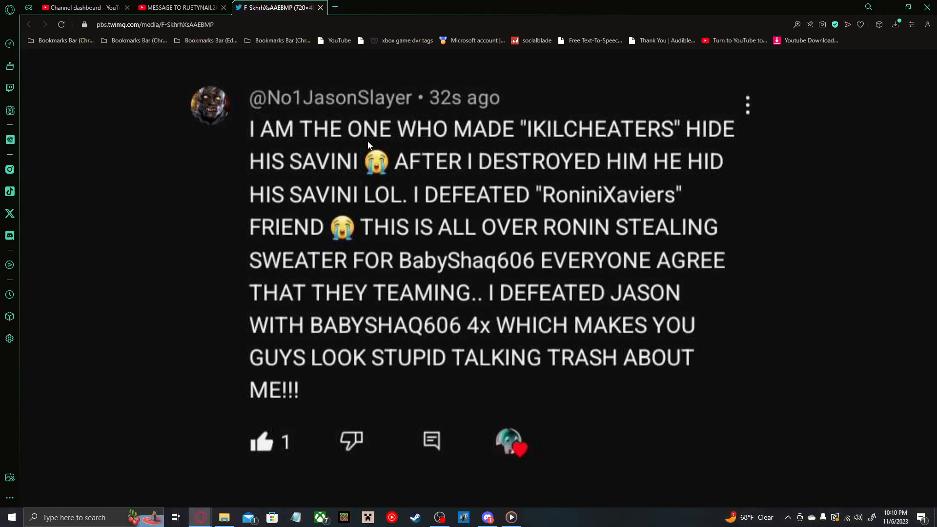
pyautogui.moveTo(387, 242)
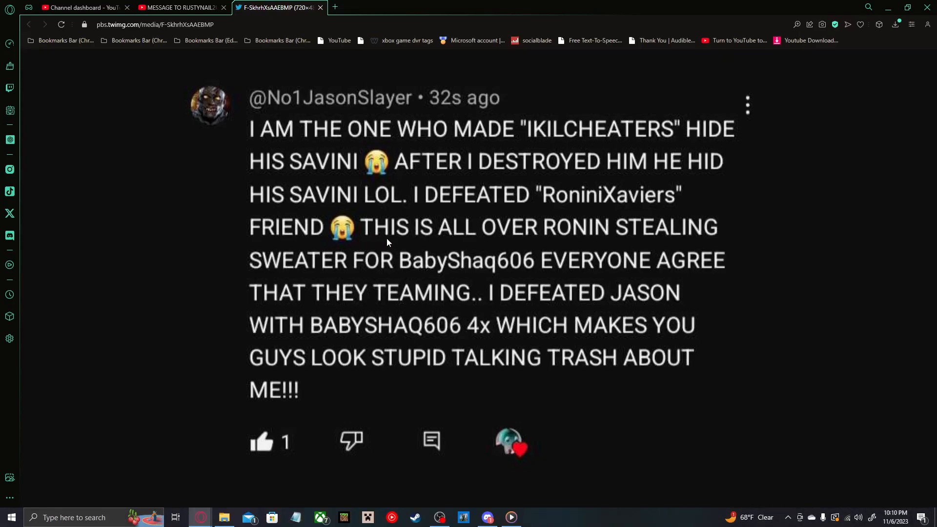
pyautogui.moveTo(474, 240)
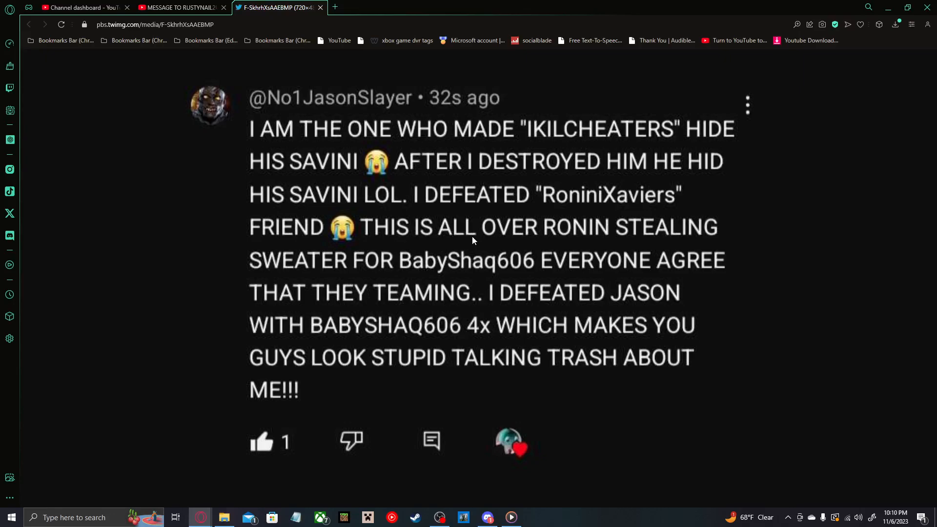
pyautogui.moveTo(451, 331)
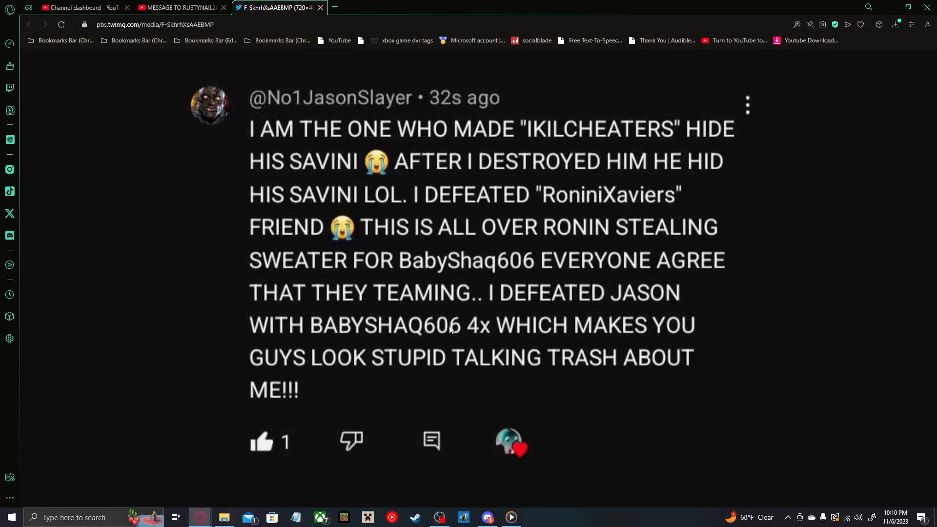
pyautogui.moveTo(472, 320)
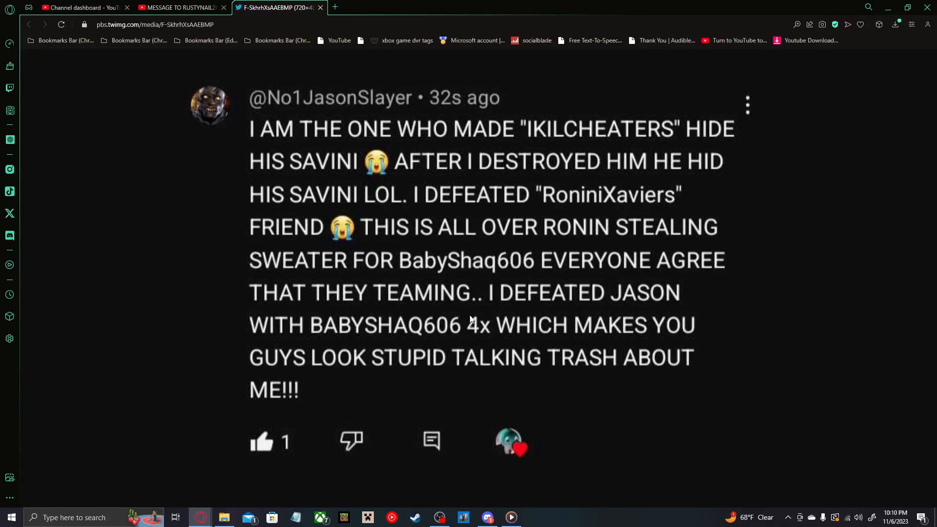
pyautogui.moveTo(489, 310)
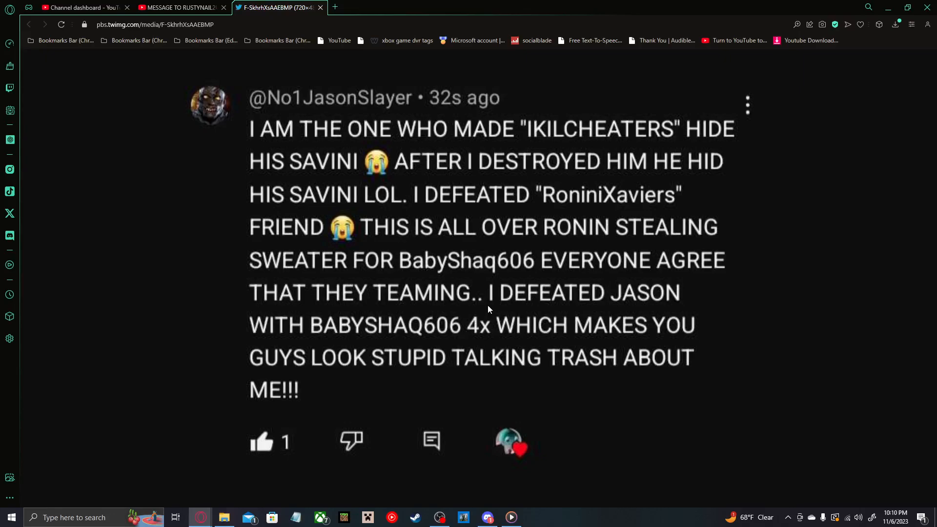
pyautogui.moveTo(347, 324)
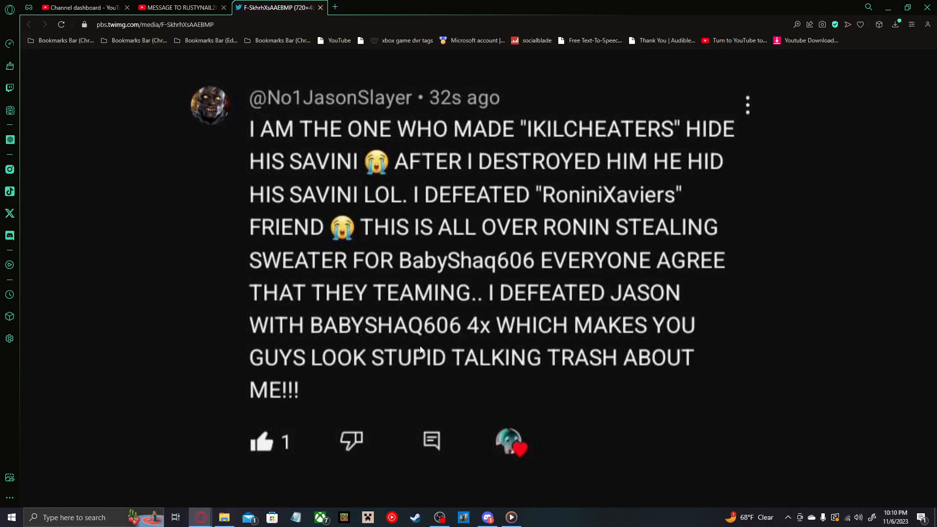
# Step: Switch back to the YouTube tab's comment section with the pinned quote
pyautogui.click(180, 7)
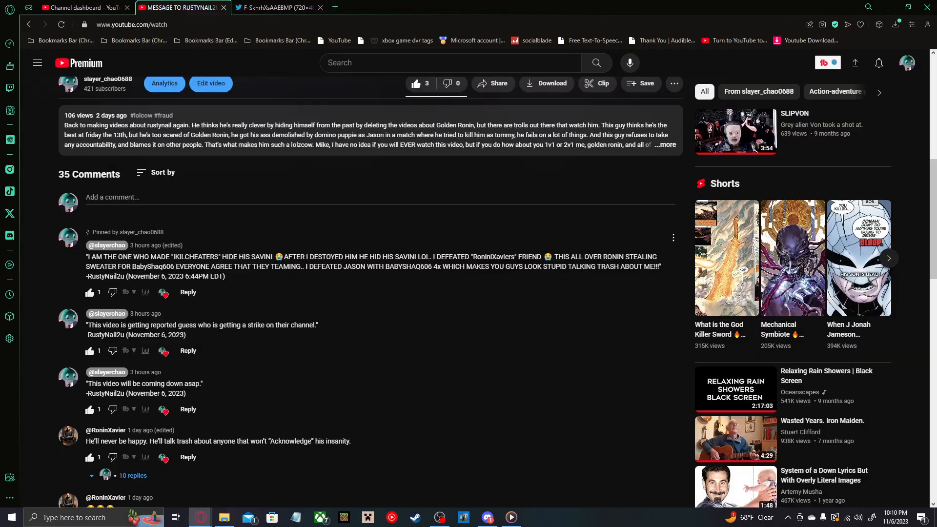
pyautogui.moveTo(134, 287)
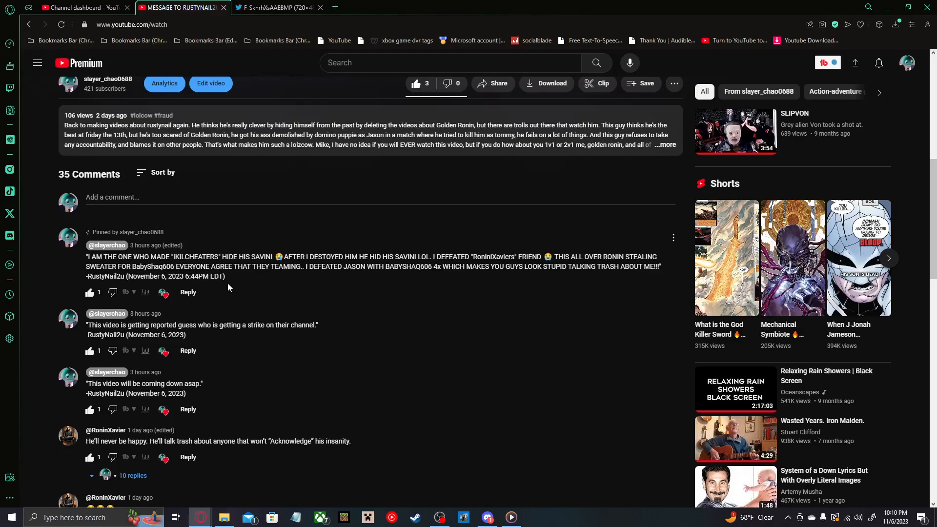
# Step: Switch to the pbs.twimg.com tab to reread the full boastful comment screenshot
pyautogui.click(276, 7)
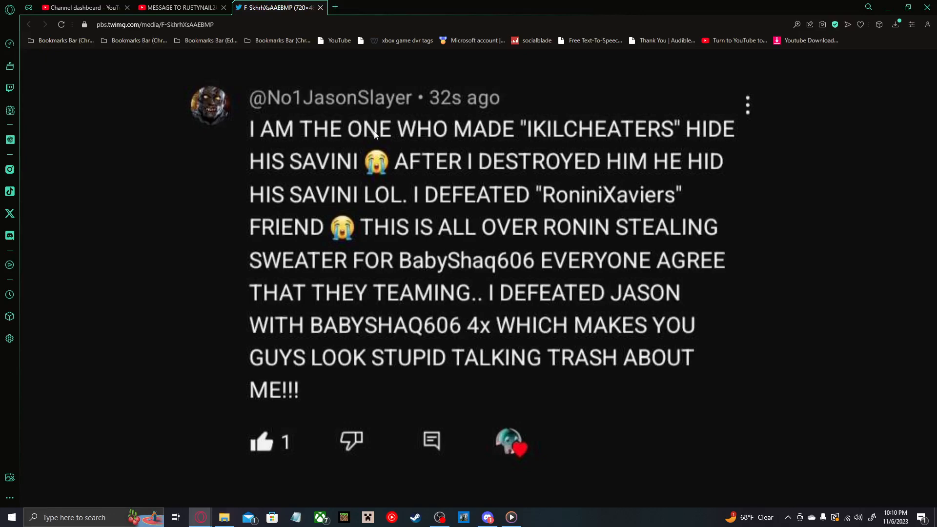
pyautogui.moveTo(381, 151)
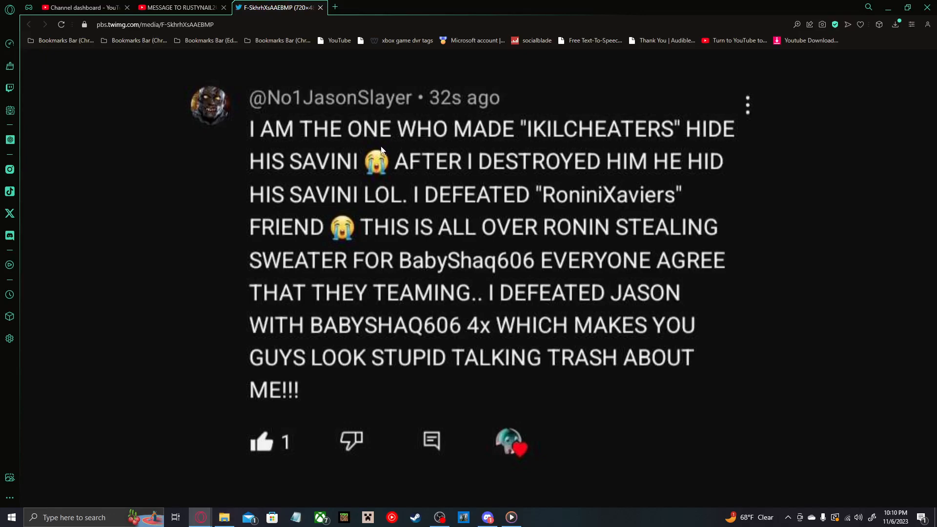
pyautogui.moveTo(360, 210)
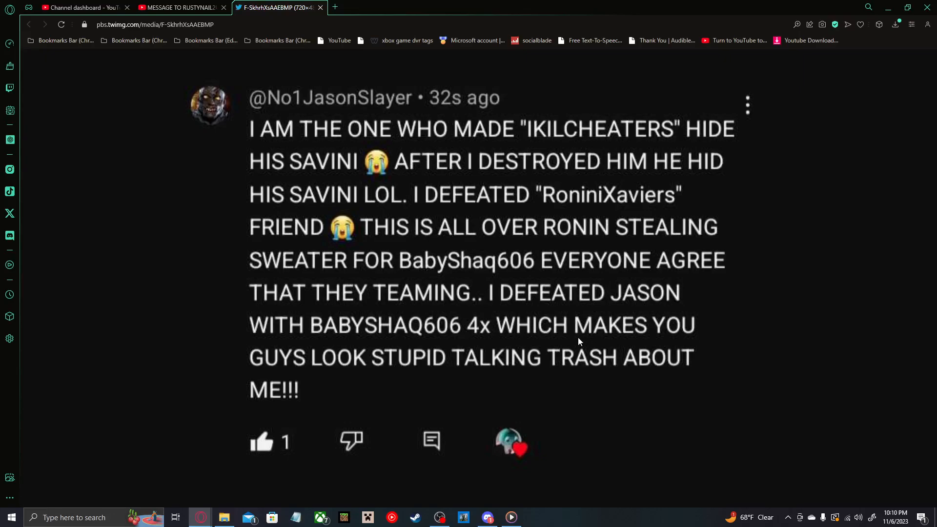
pyautogui.moveTo(572, 340)
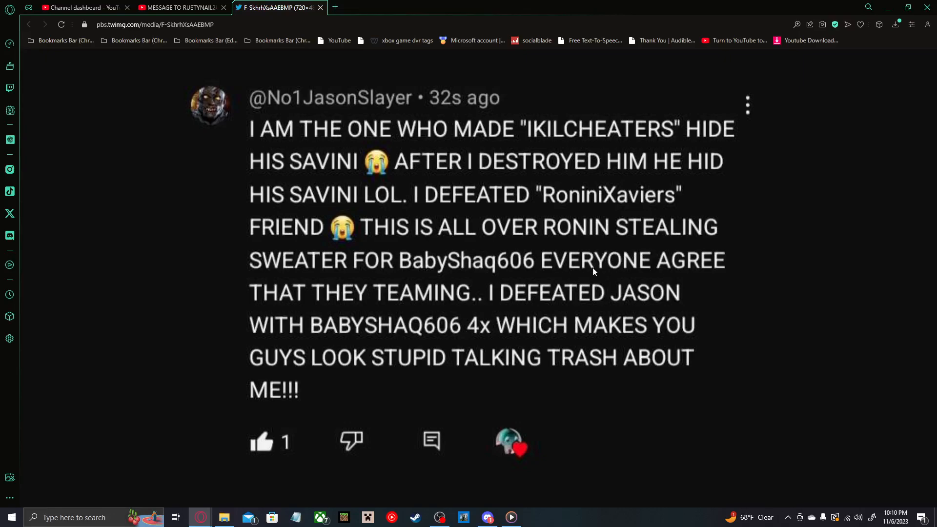
pyautogui.moveTo(587, 267)
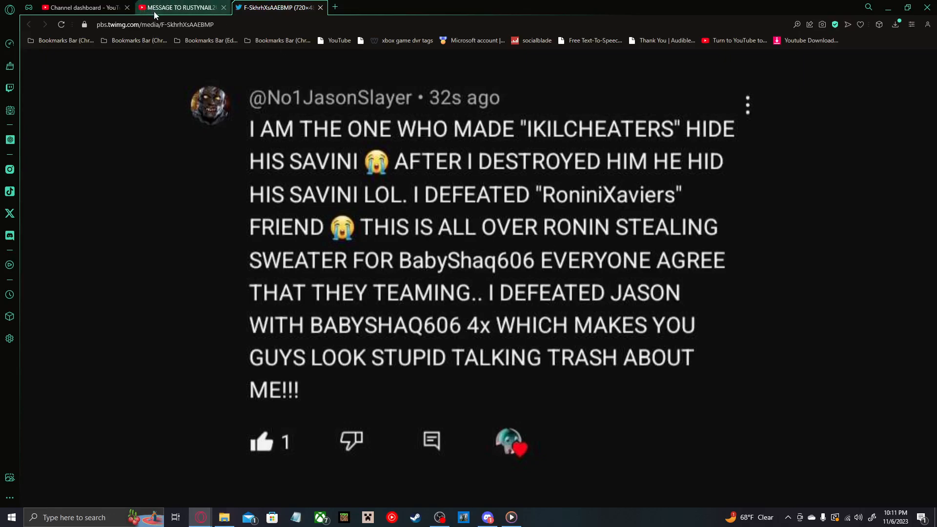
pyautogui.click(181, 6)
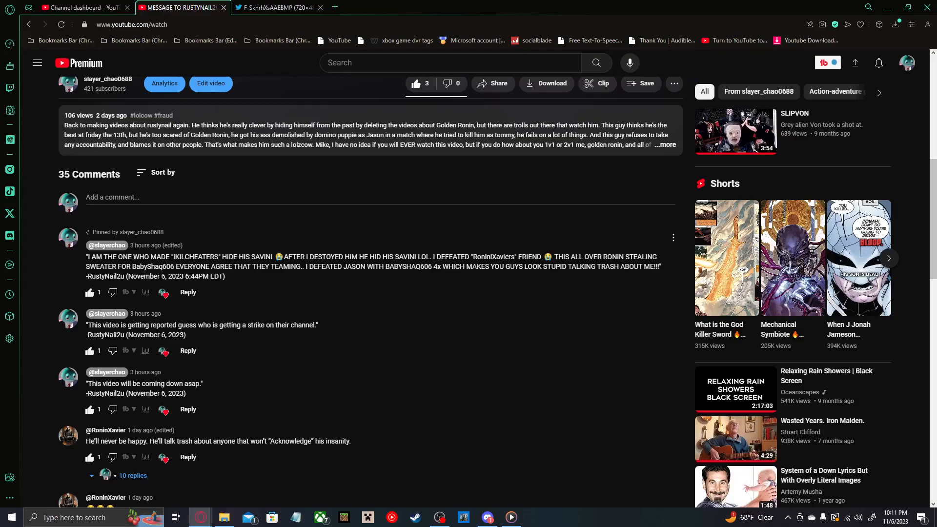
pyautogui.scroll(-3)
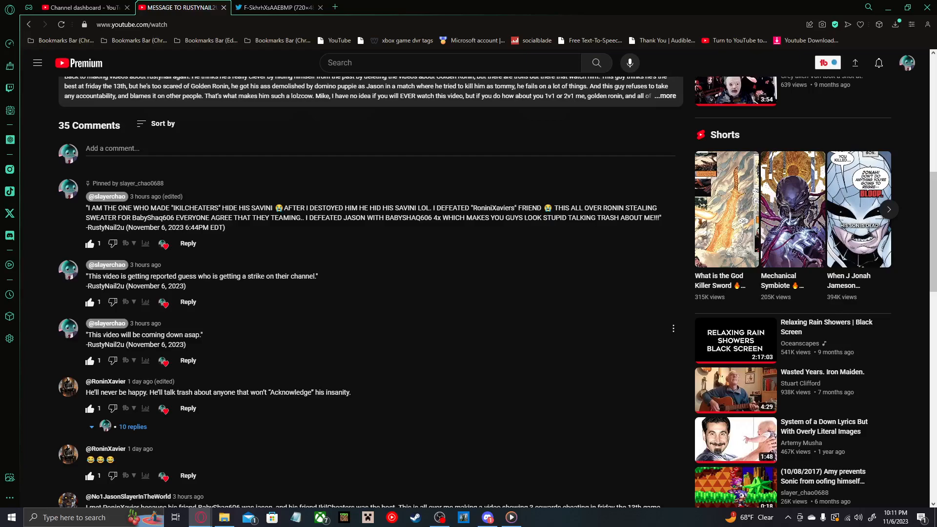
pyautogui.moveTo(141, 363)
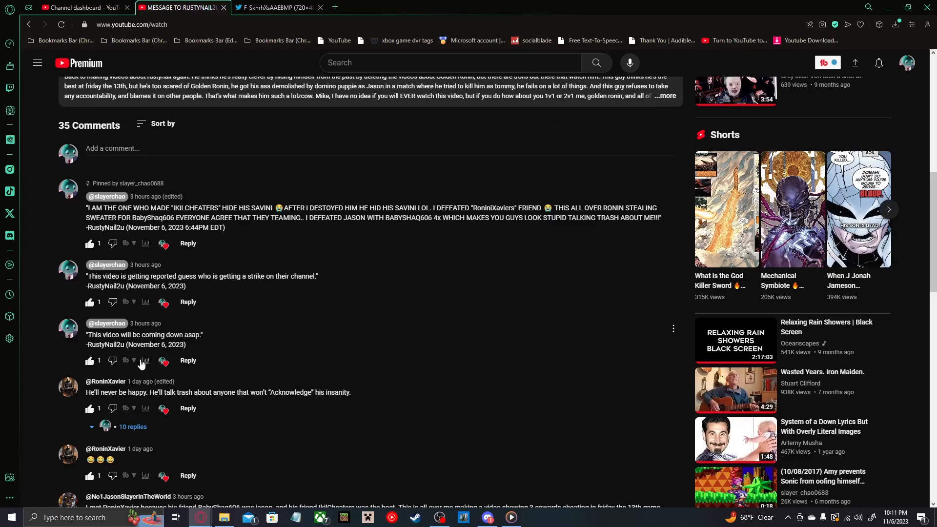
pyautogui.scroll(-3)
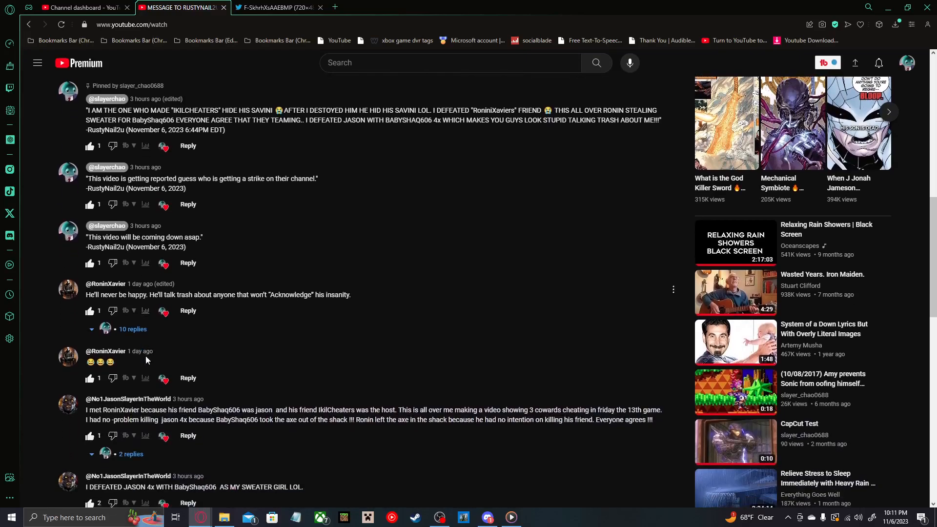
pyautogui.scroll(-3)
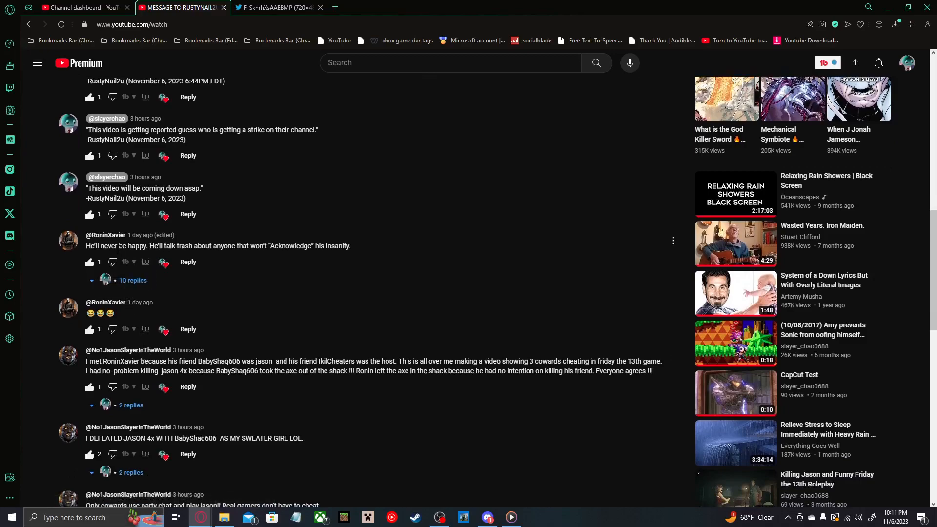
pyautogui.moveTo(229, 260)
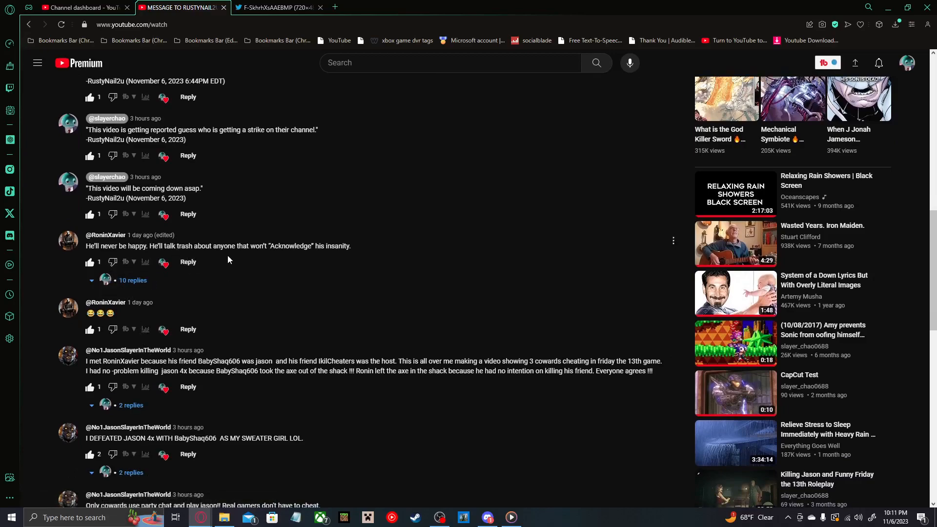
pyautogui.moveTo(154, 289)
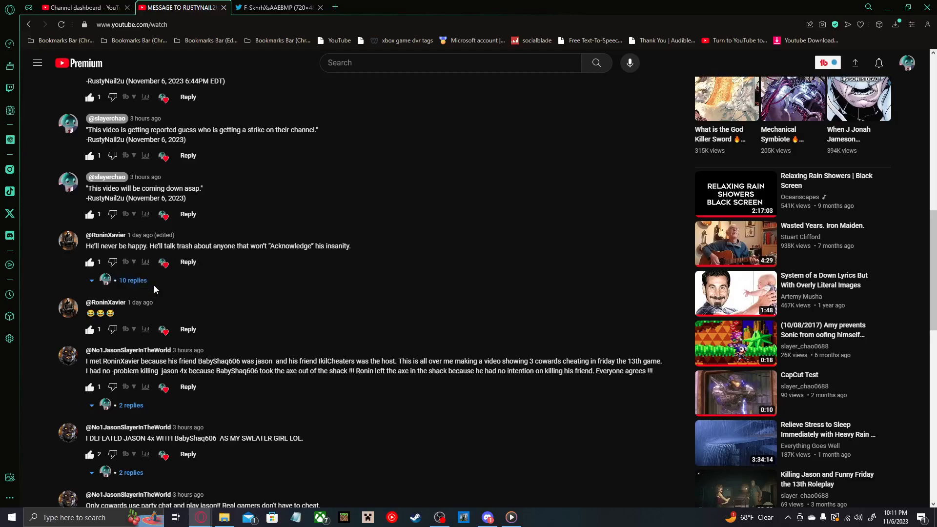
pyautogui.moveTo(112, 388)
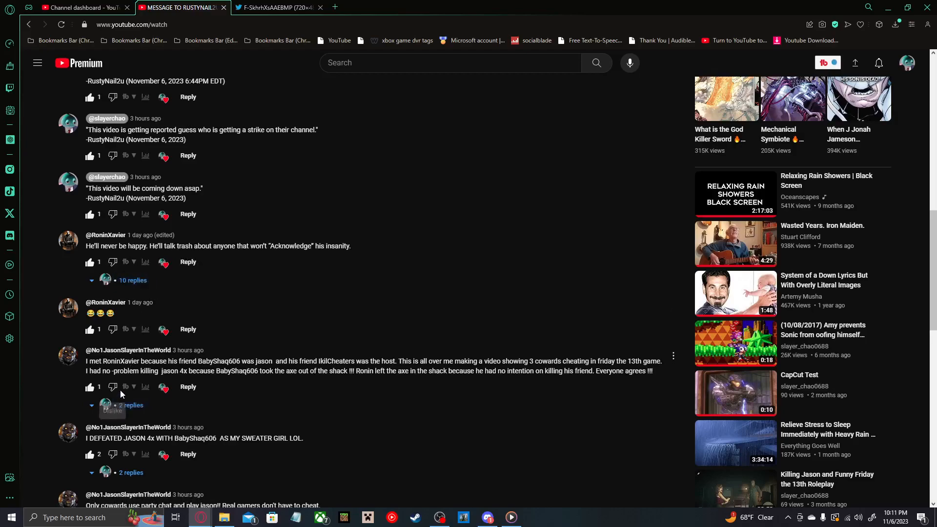
# Step: Scroll to the comment saying only cowards use party chat to play Jason
pyautogui.scroll(-3)
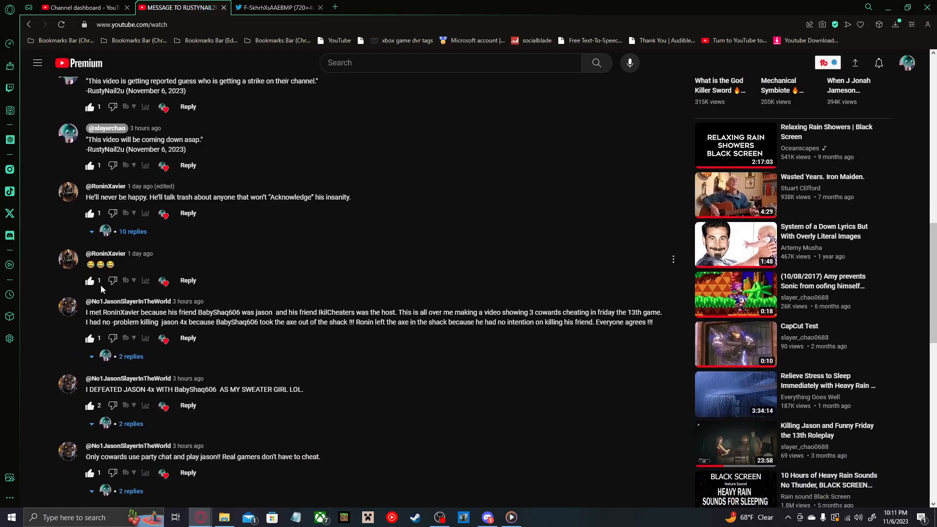
pyautogui.moveTo(187, 337)
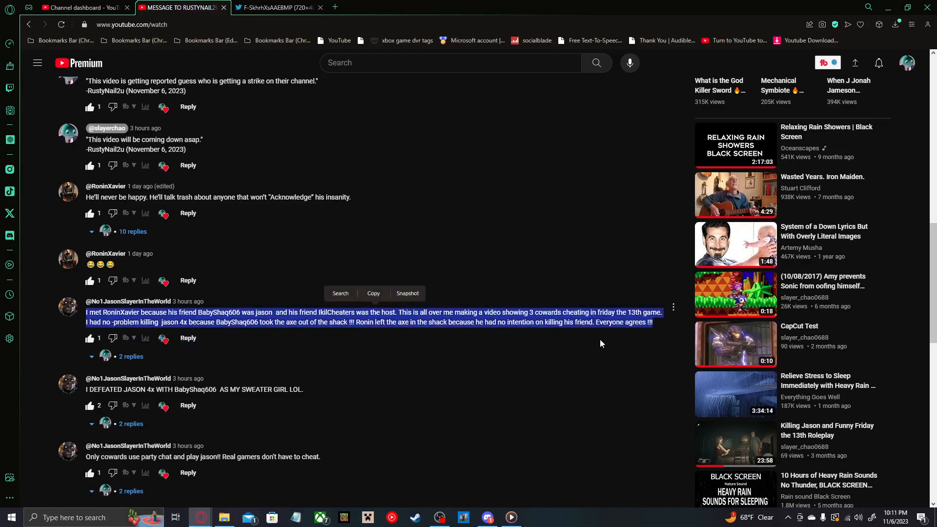
pyautogui.moveTo(495, 344)
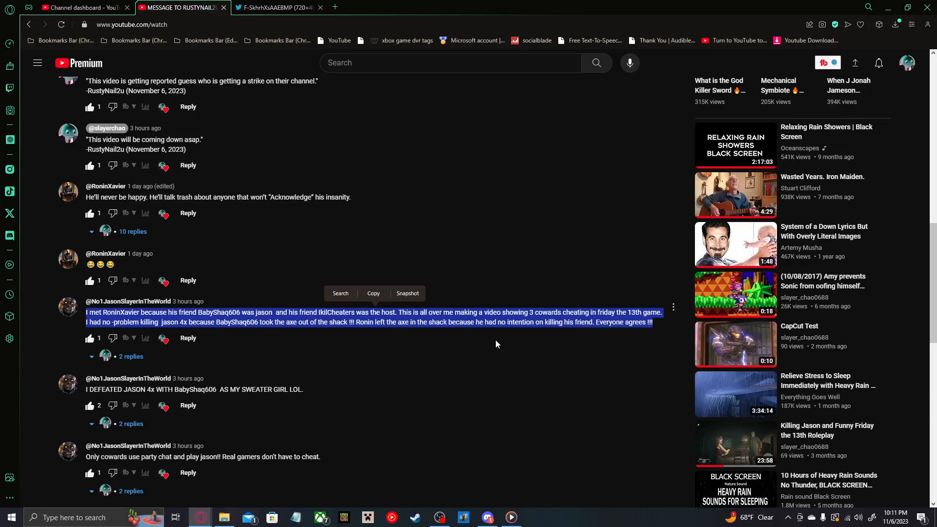
pyautogui.moveTo(457, 348)
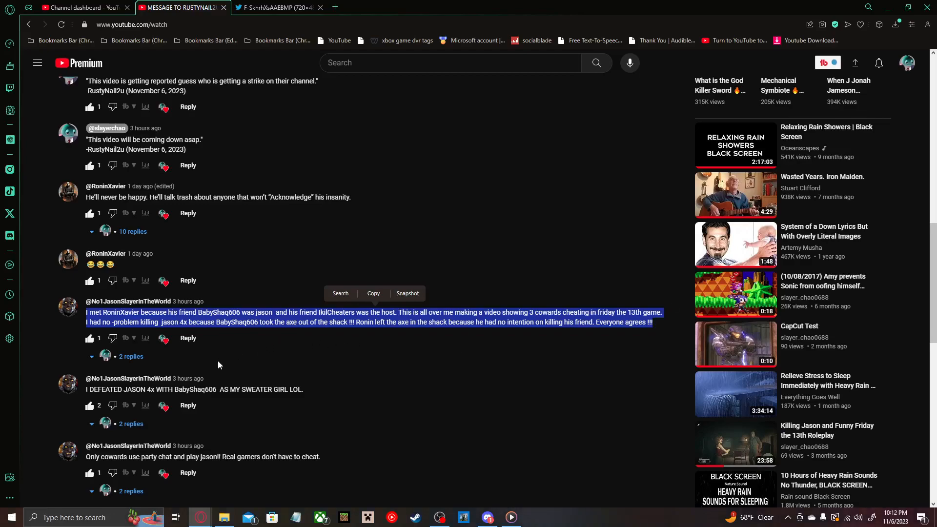
pyautogui.moveTo(213, 374)
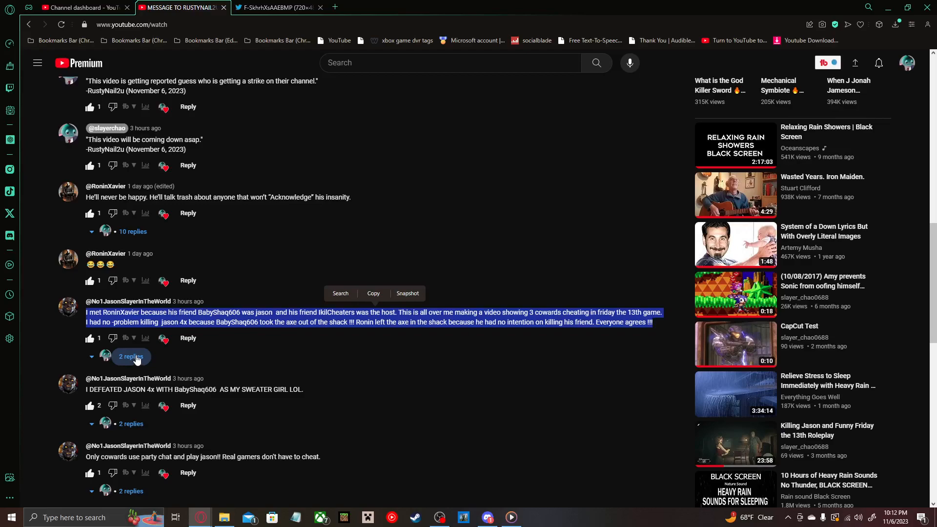
pyautogui.moveTo(134, 359)
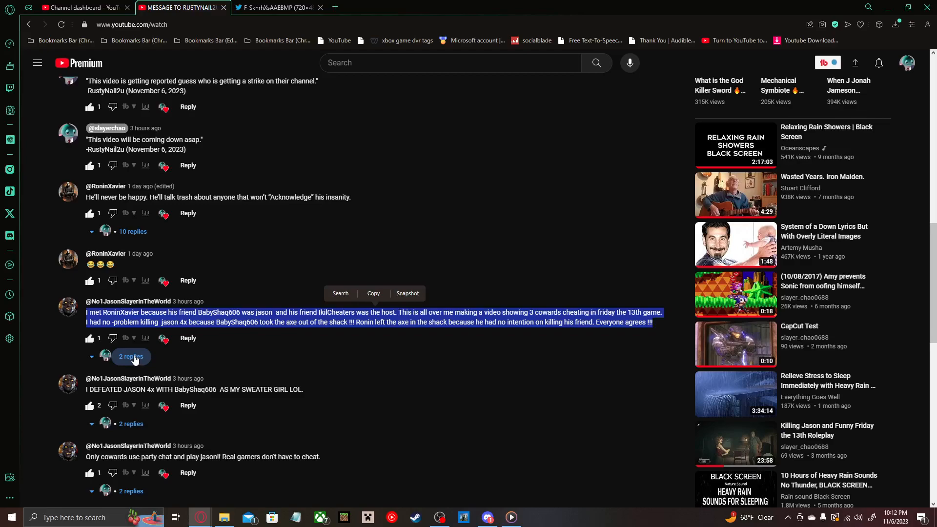
# Step: Expand the 2 replies under the 'three cowards cheating' comment
pyautogui.click(130, 356)
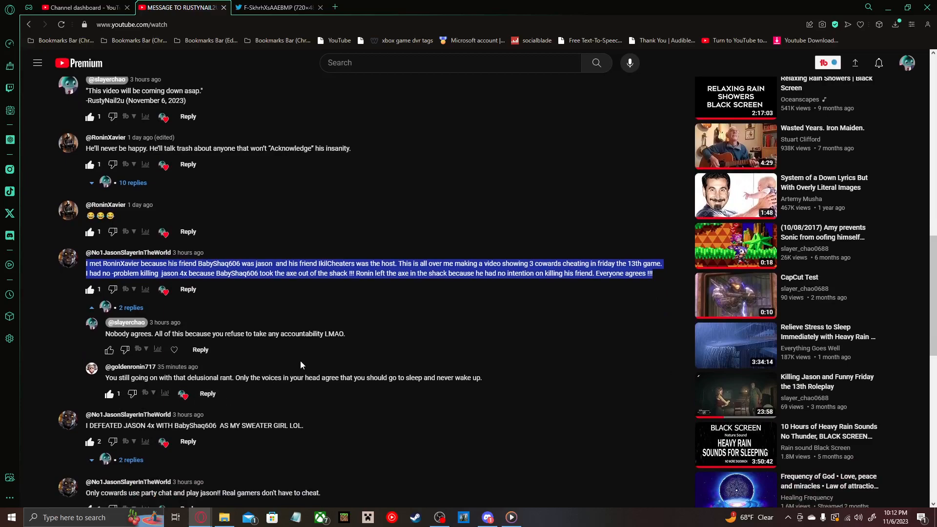
pyautogui.moveTo(290, 363)
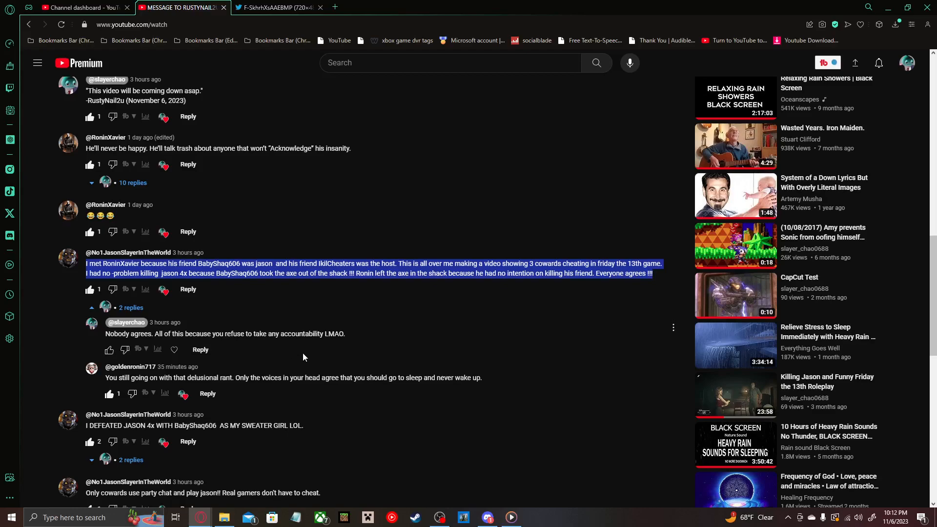
pyautogui.moveTo(419, 390)
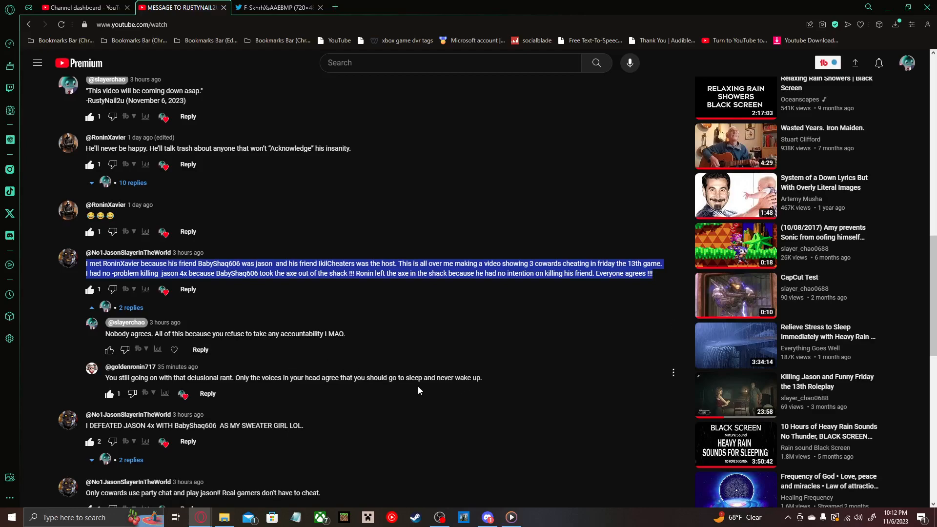
pyautogui.moveTo(355, 363)
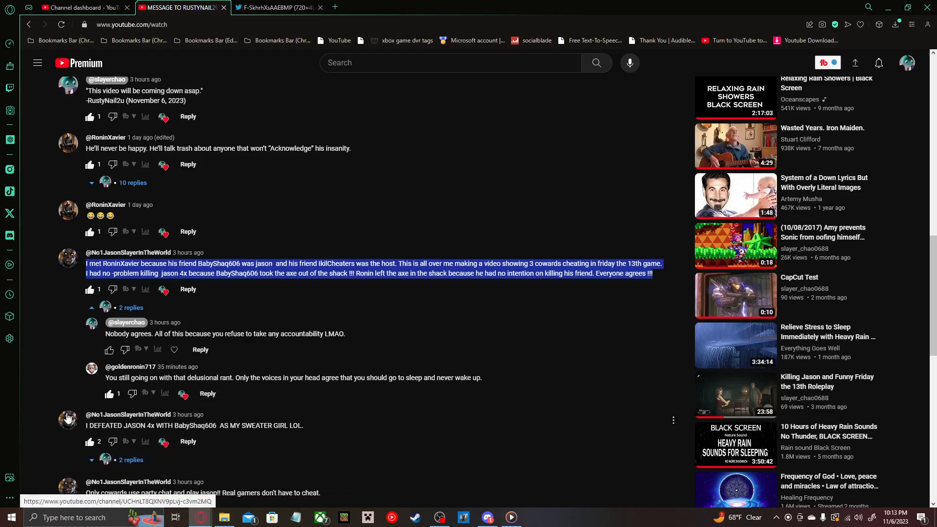
# Step: Scroll to the 'Video is under review!!! bye bye' comment with 1 reply
pyautogui.scroll(-3)
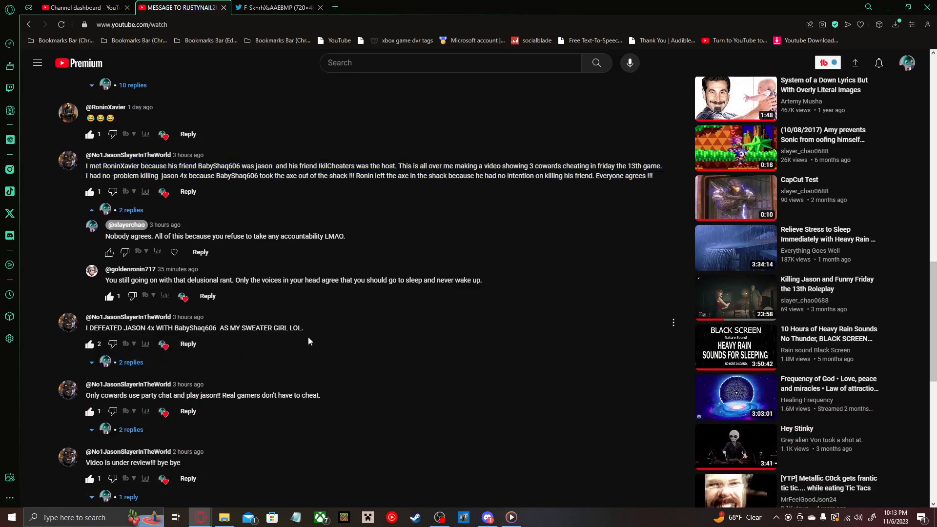
pyautogui.moveTo(292, 338)
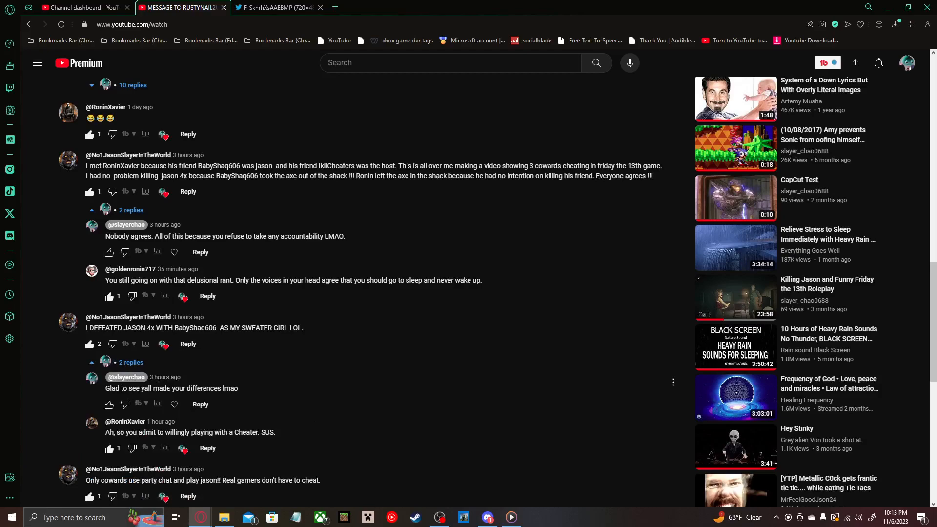
pyautogui.moveTo(173, 404)
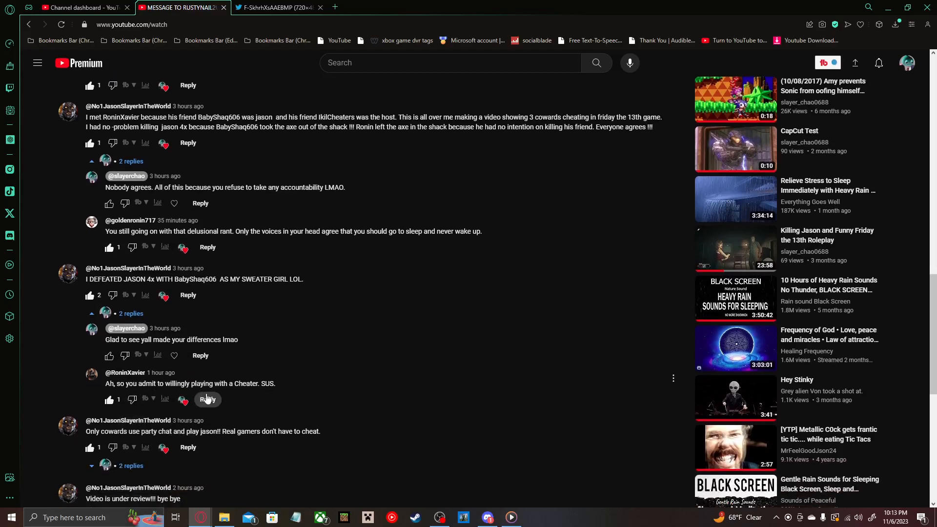
pyautogui.moveTo(260, 397)
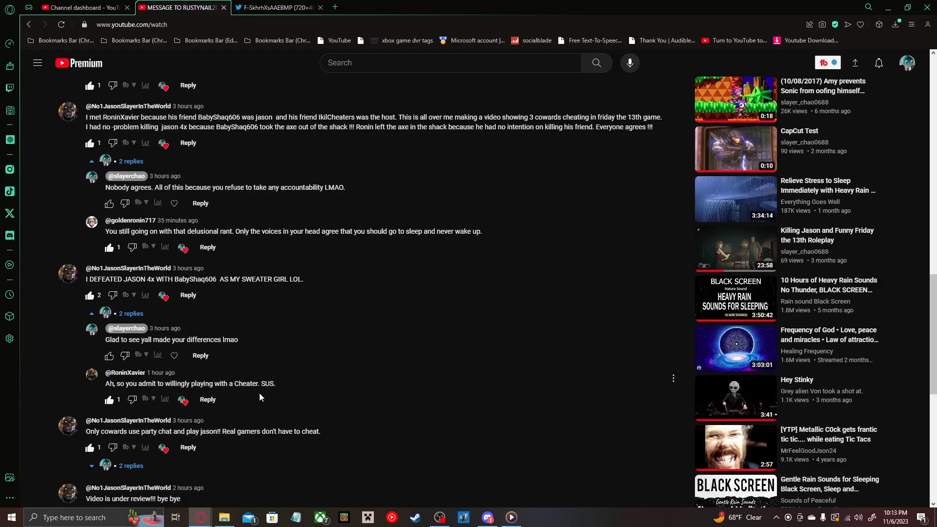
pyautogui.moveTo(262, 396)
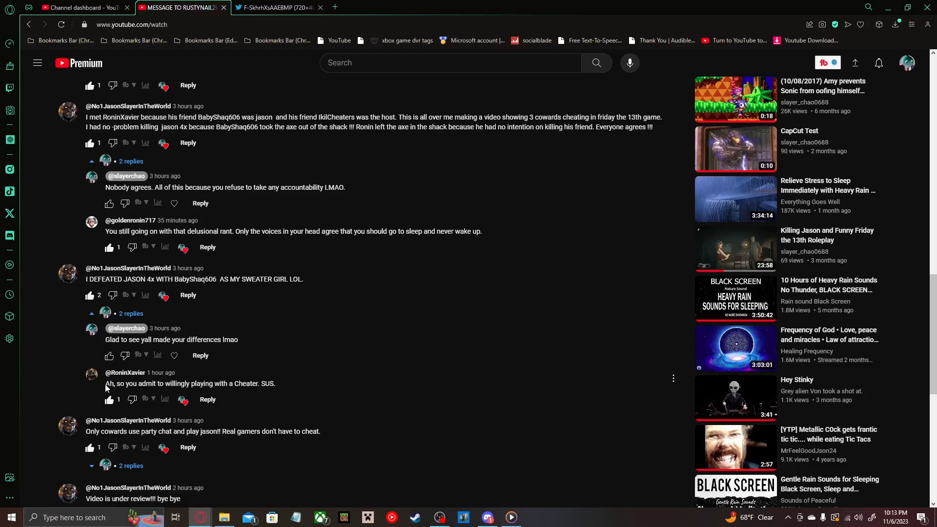
pyautogui.moveTo(284, 384)
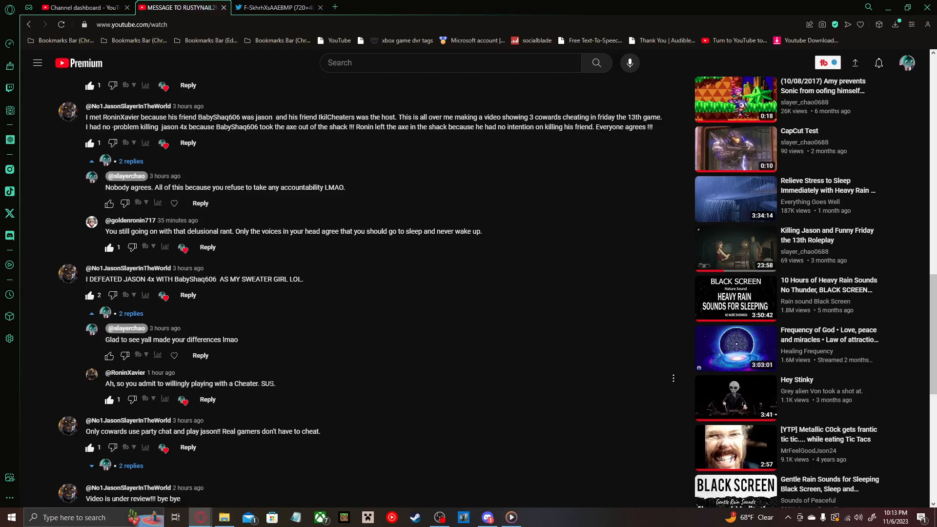
pyautogui.moveTo(270, 383)
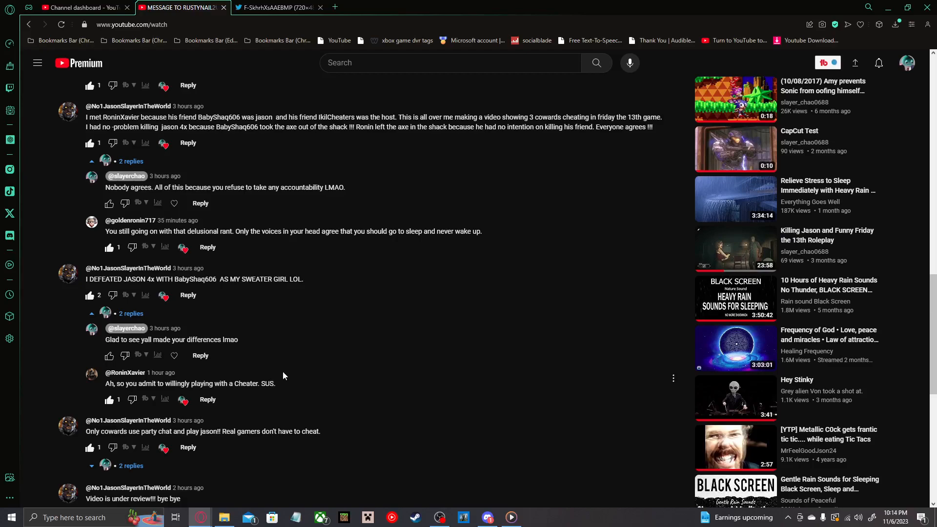
pyautogui.moveTo(324, 363)
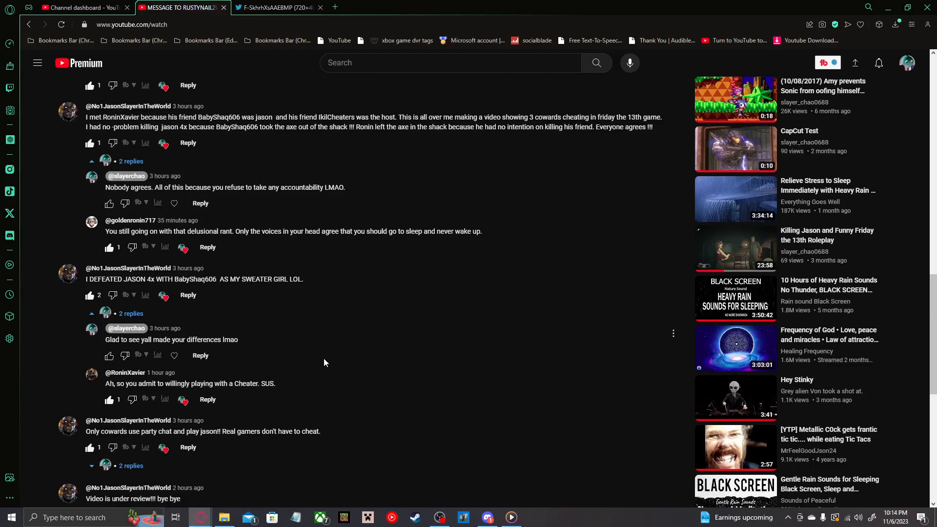
pyautogui.moveTo(233, 370)
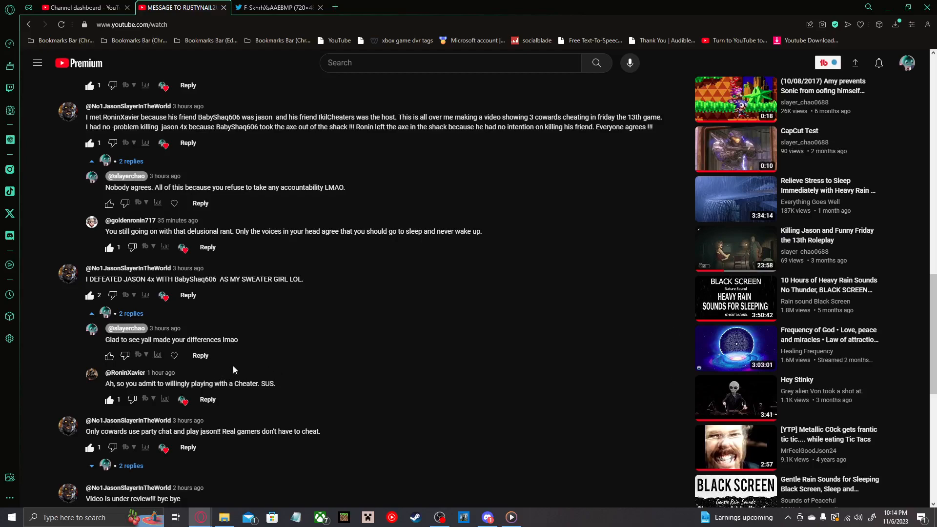
pyautogui.moveTo(292, 328)
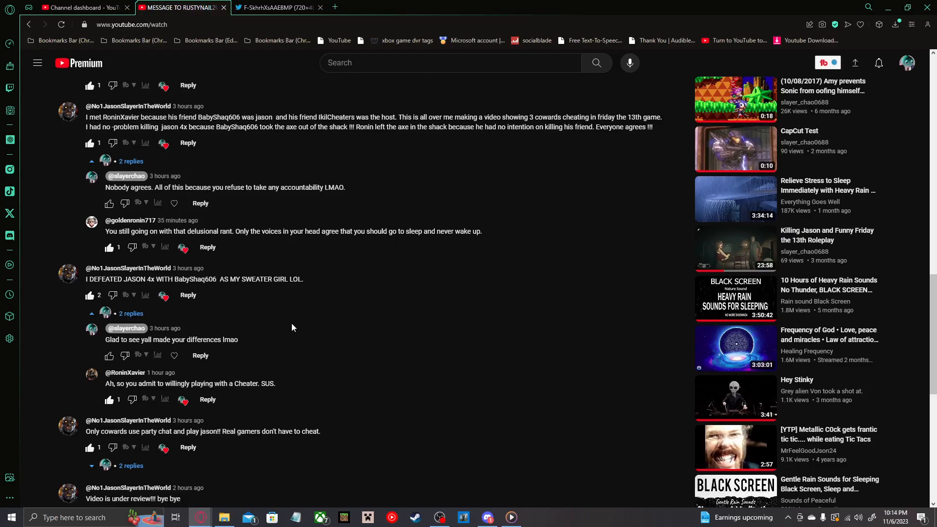
pyautogui.moveTo(31, 296)
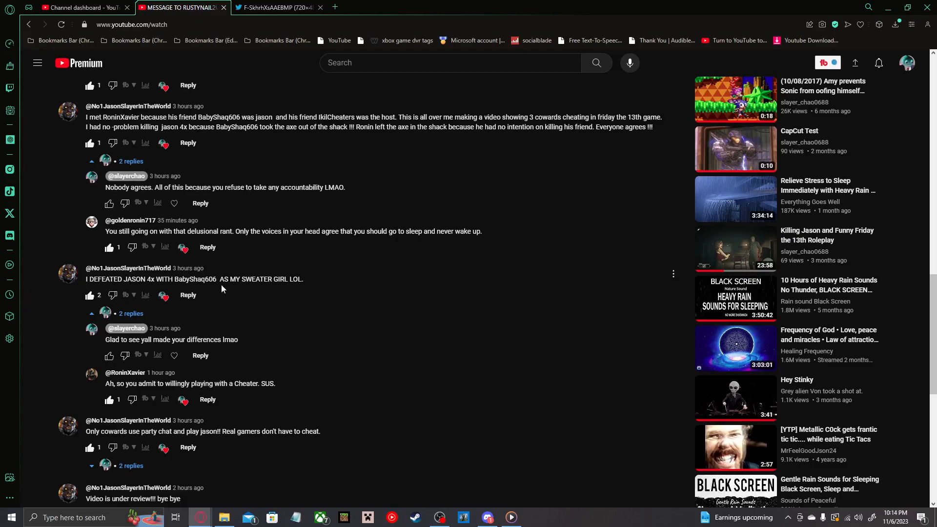
pyautogui.moveTo(157, 349)
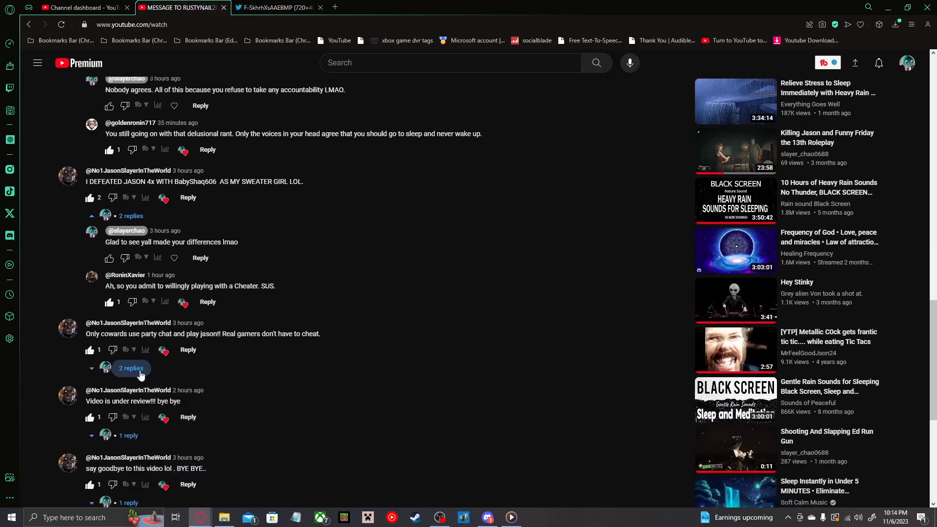
# Step: Scroll to the 'Only cowards use party chat' comment and its 2 expanded replies
pyautogui.scroll(-3)
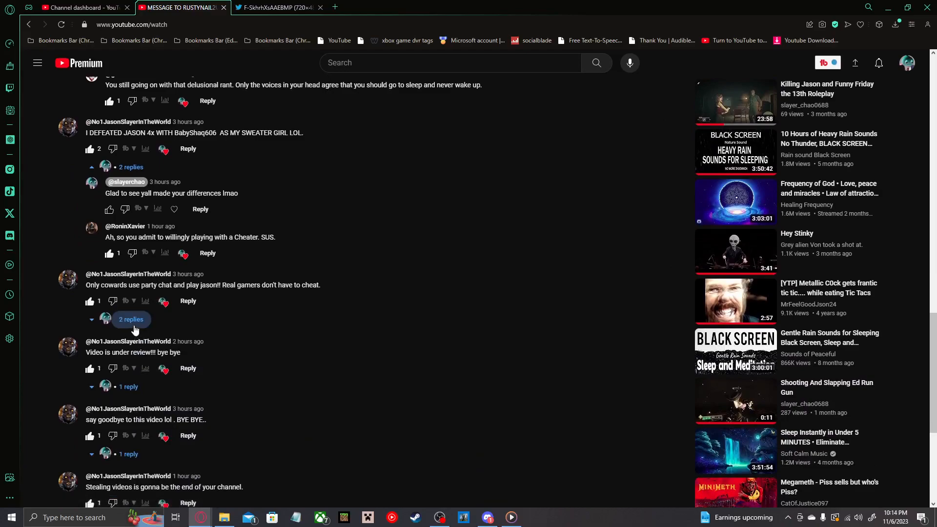
pyautogui.moveTo(196, 320)
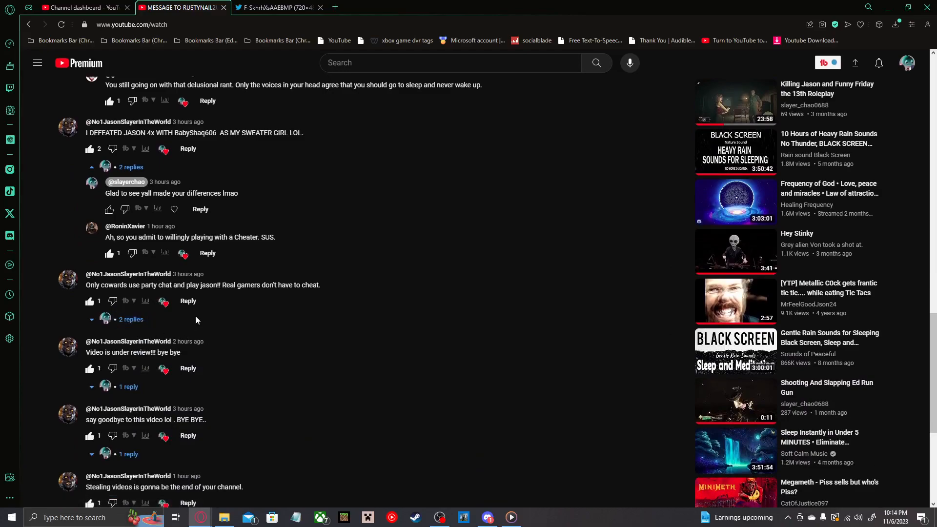
pyautogui.scroll(-3)
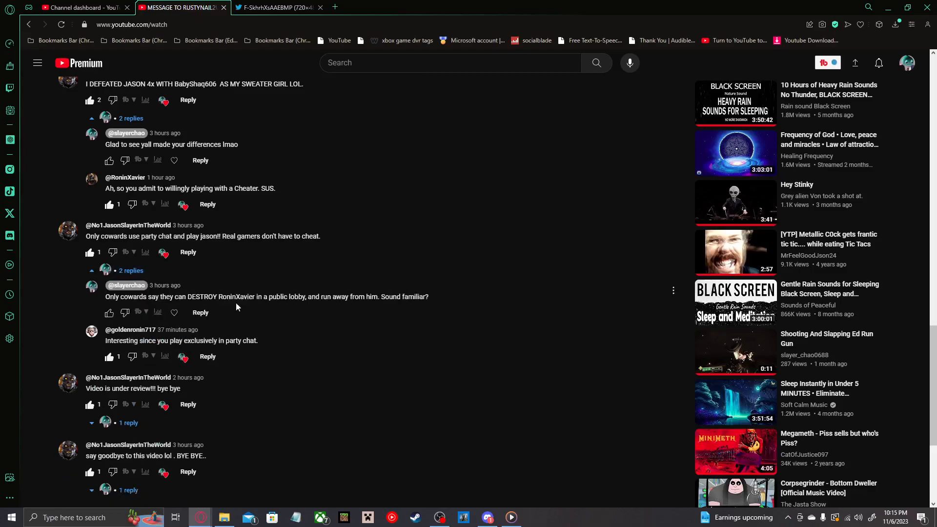
pyautogui.moveTo(158, 310)
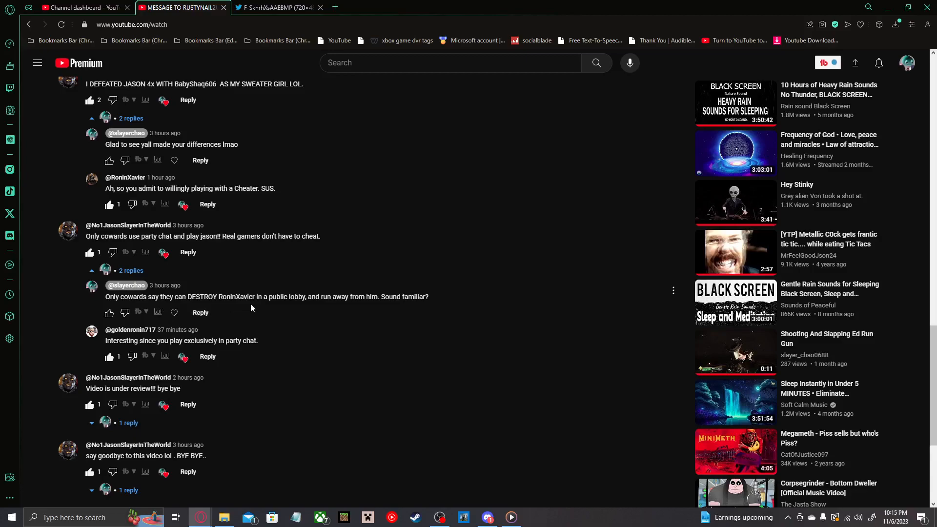
pyautogui.moveTo(302, 306)
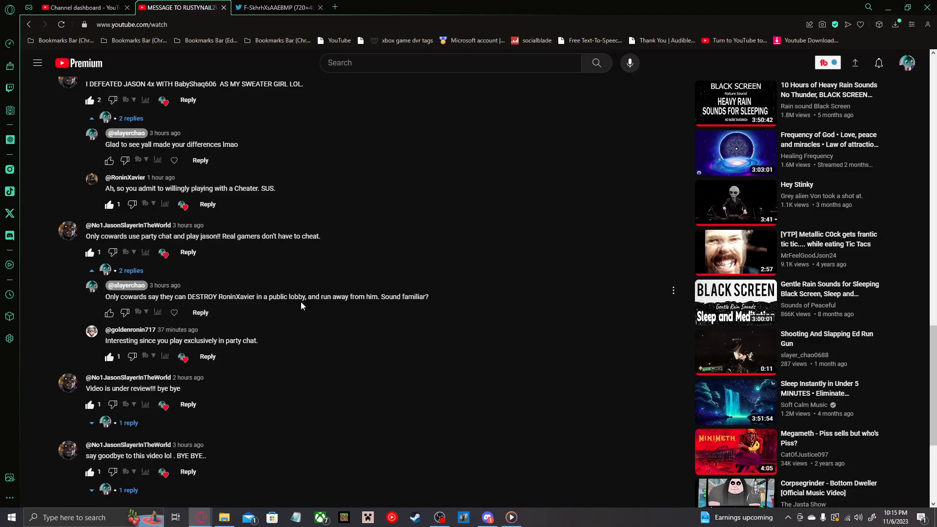
pyautogui.moveTo(302, 305)
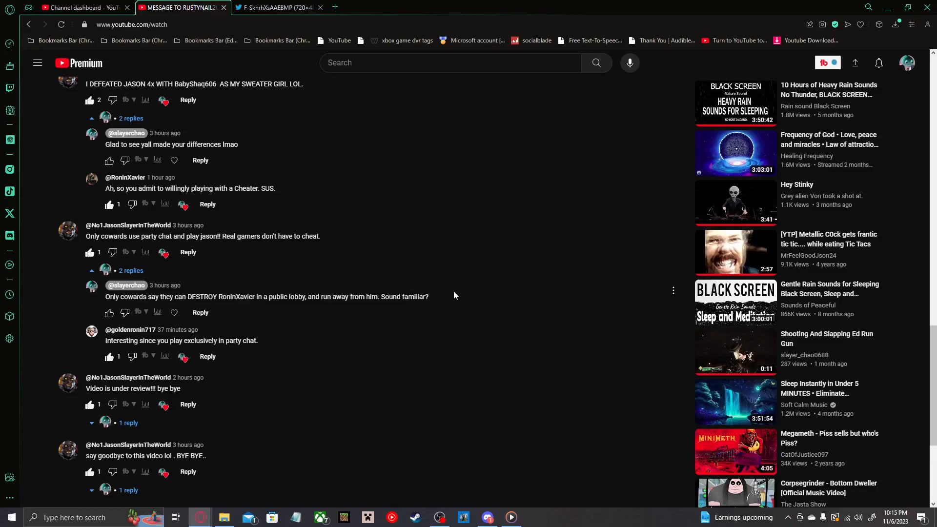
pyautogui.moveTo(293, 265)
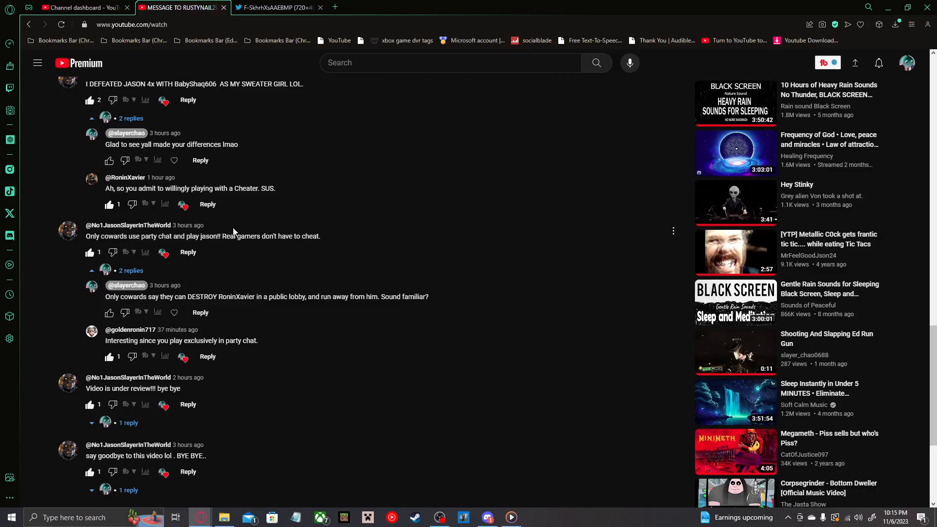
pyautogui.moveTo(183, 356)
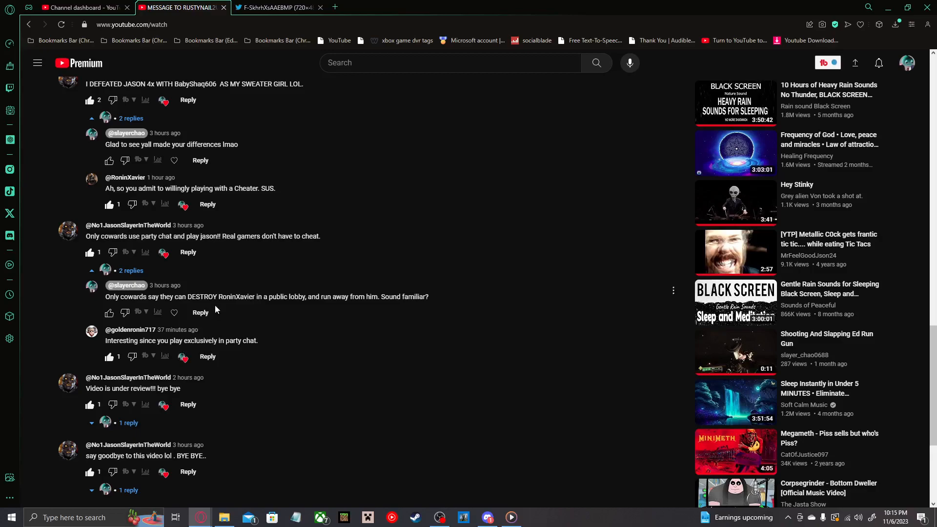
pyautogui.moveTo(169, 349)
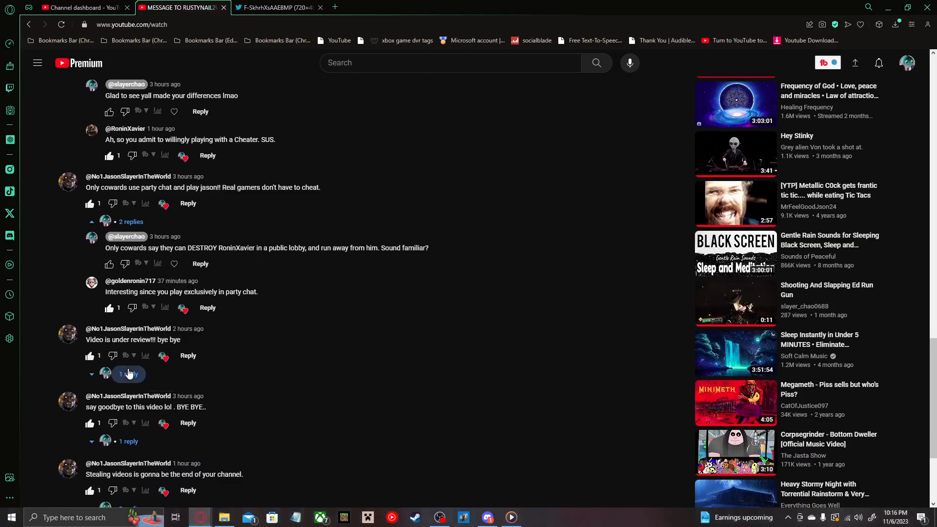
# Step: Expand the single replies under 'Video is under review' and 'say goodbye' and the two under 'Stealing videos'
pyautogui.click(124, 374)
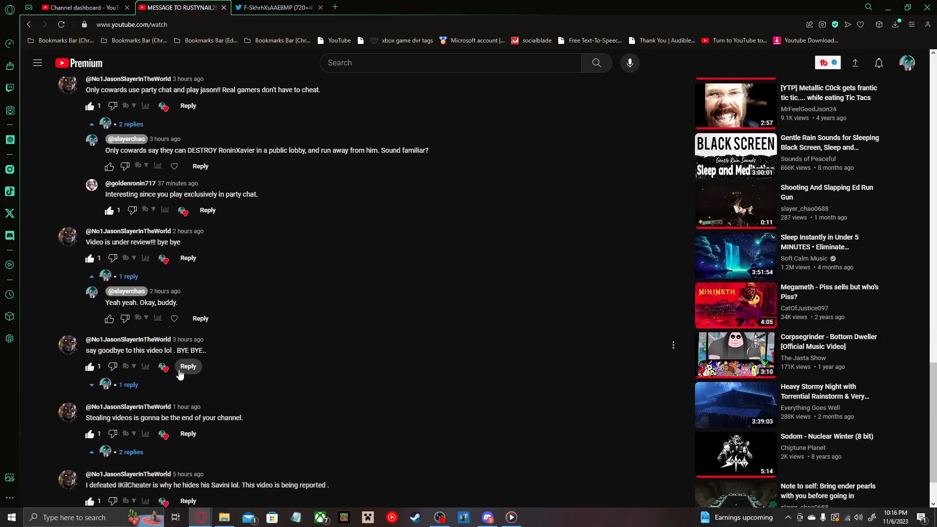
pyautogui.scroll(-3)
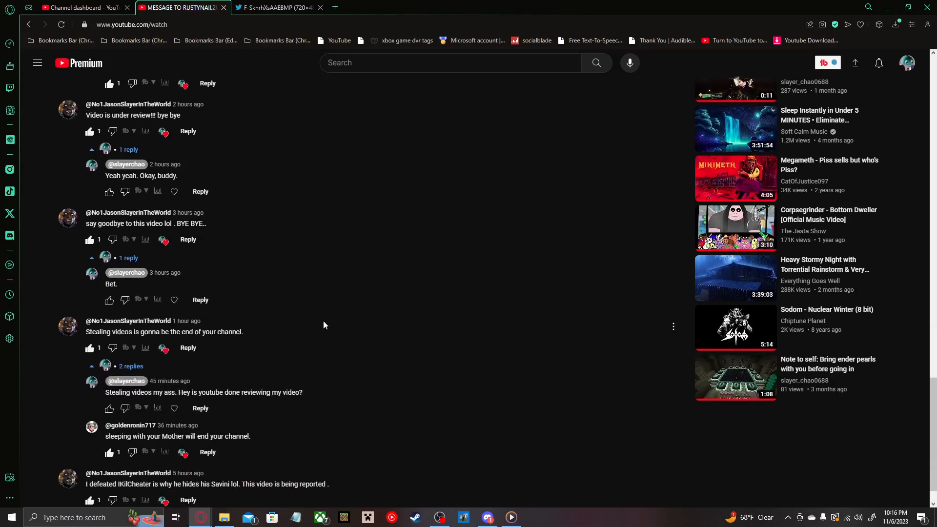
pyautogui.scroll(-3)
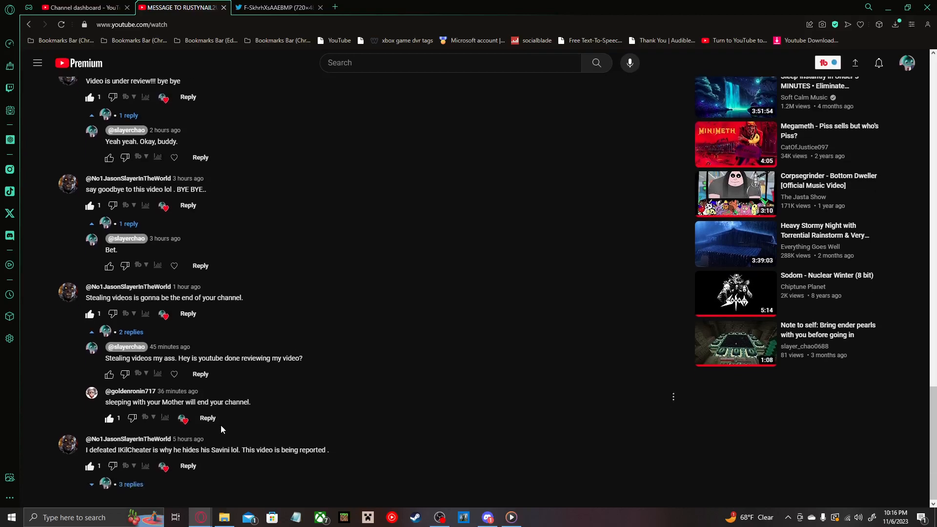
pyautogui.scroll(-3)
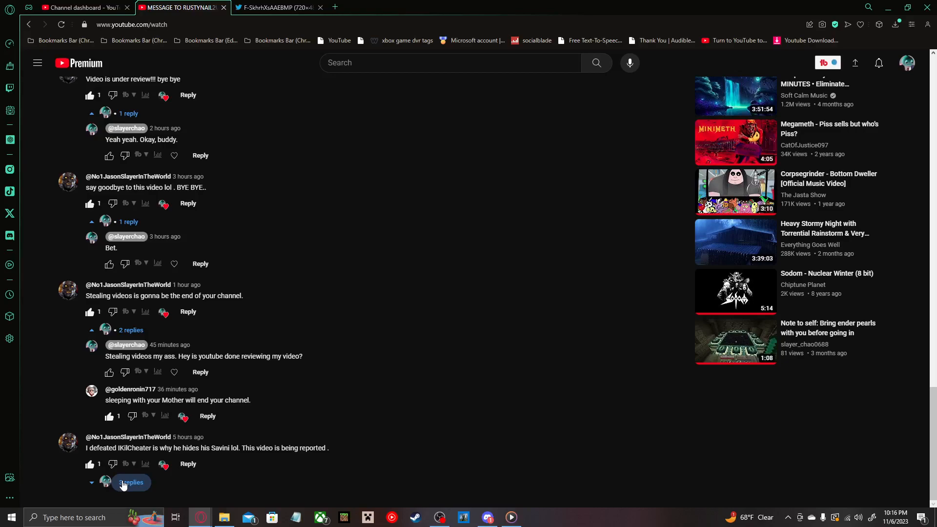
# Step: Collapse the 'say goodbye' and 'Stealing videos' reply threads, leaving 'Video is under review' expanded
pyautogui.click(130, 482)
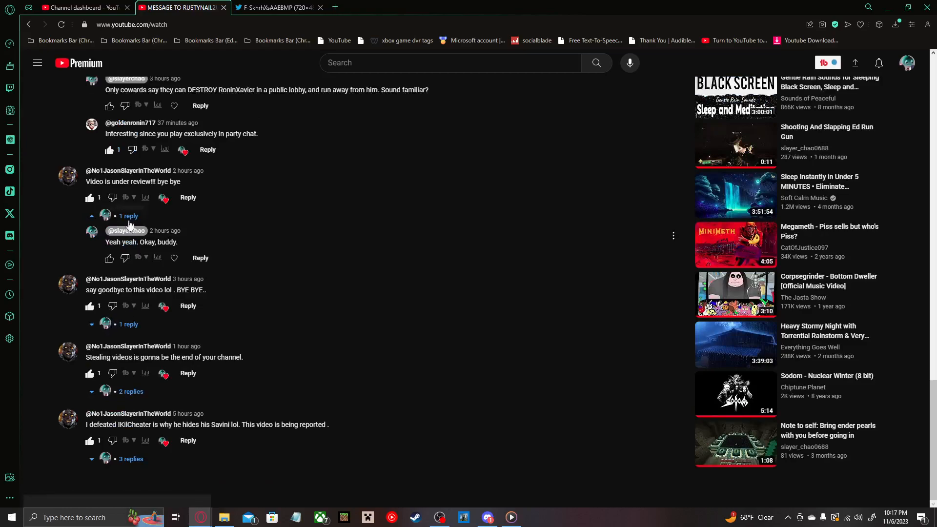
# Step: Collapse the 'Video is under review!!! bye bye' reply so all four threads show only reply counts
pyautogui.click(127, 215)
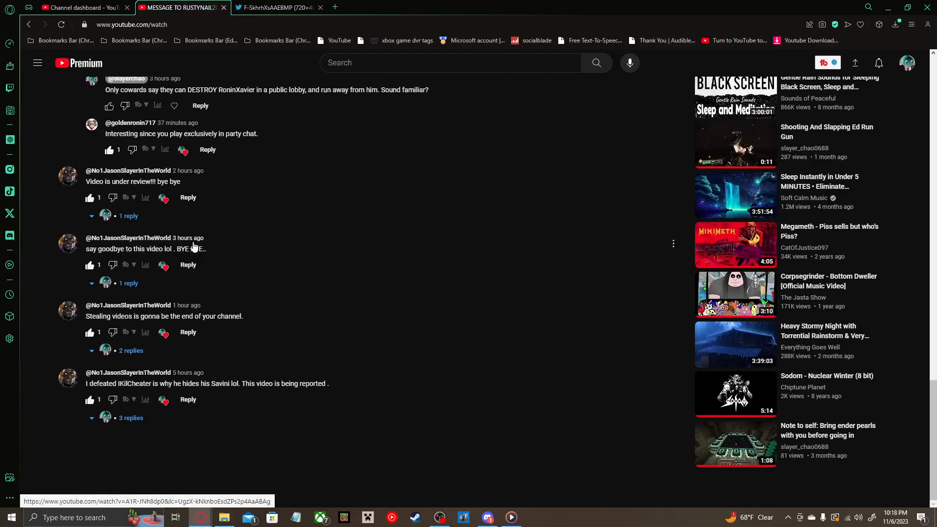
pyautogui.moveTo(189, 310)
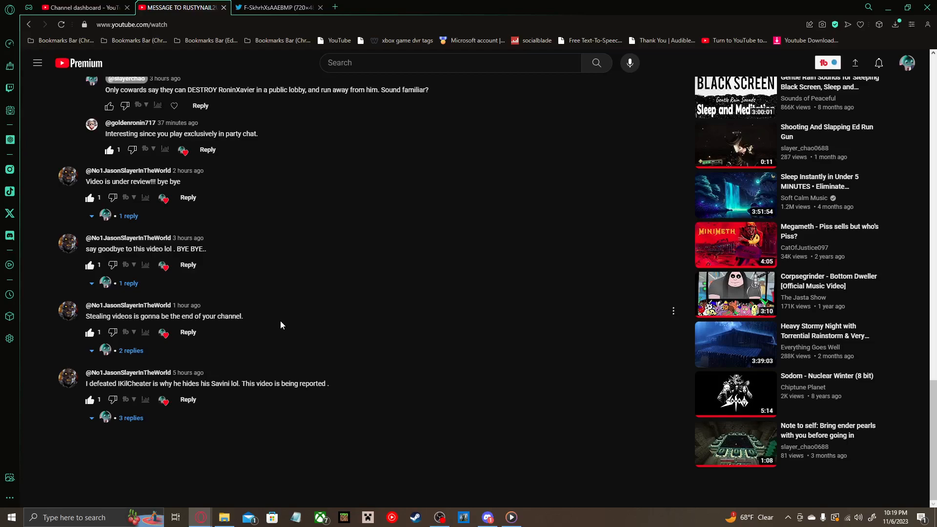
pyautogui.moveTo(276, 324)
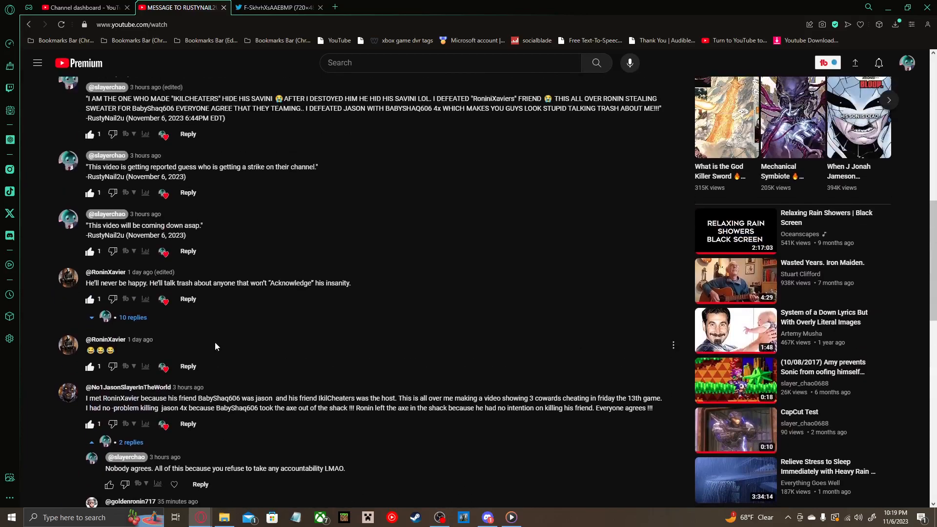
pyautogui.scroll(-3)
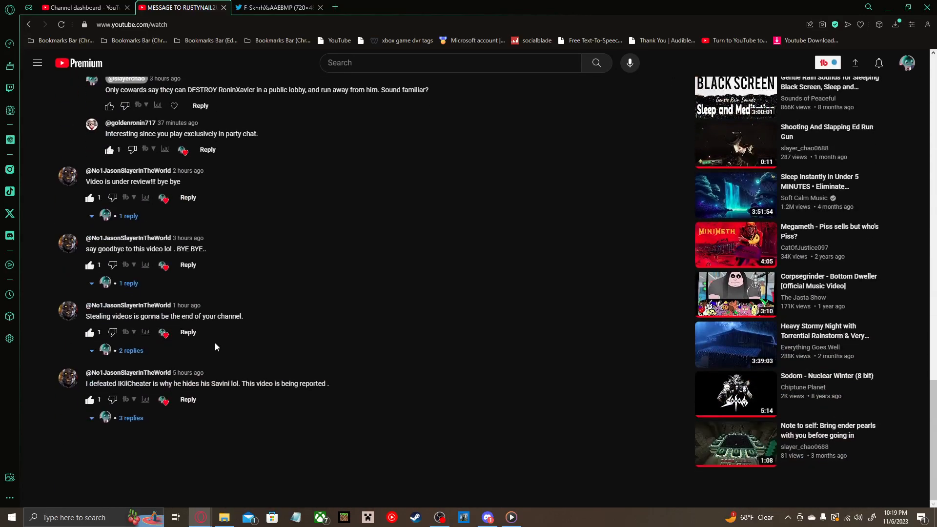
pyautogui.moveTo(238, 359)
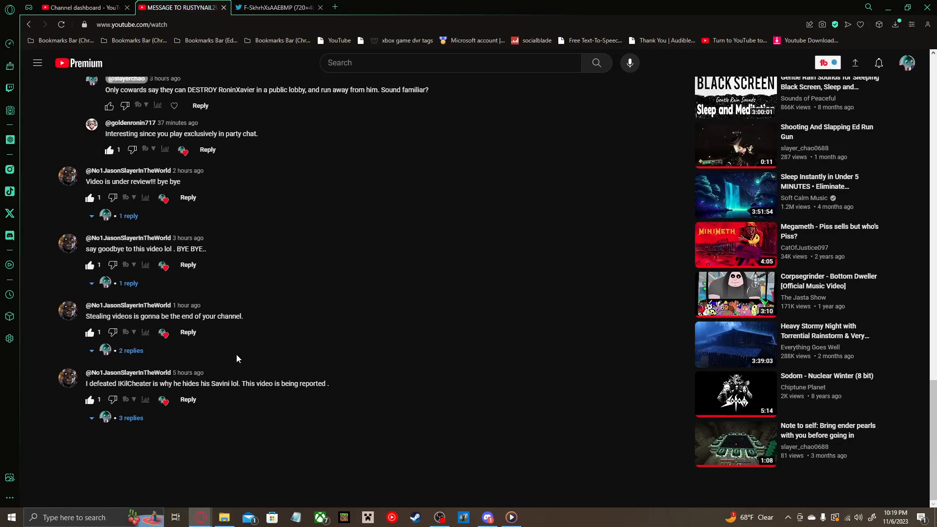
pyautogui.moveTo(230, 351)
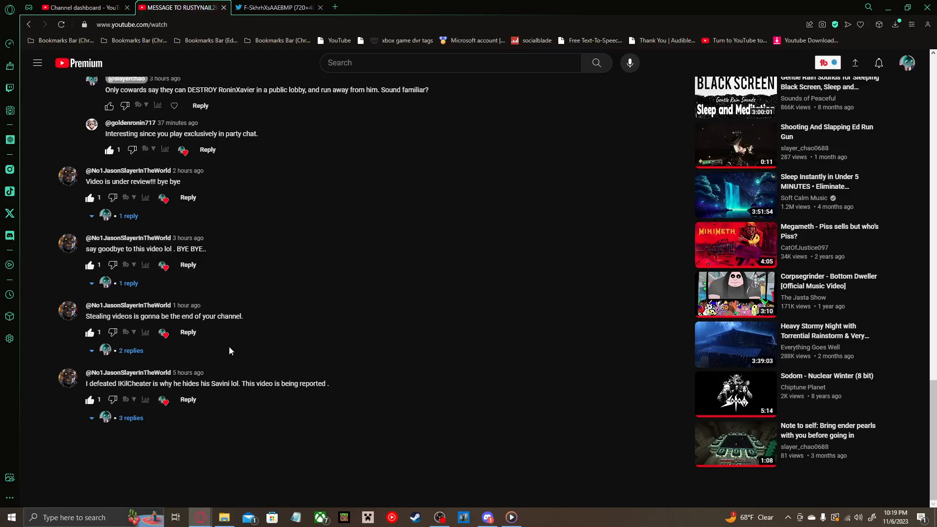
pyautogui.moveTo(226, 348)
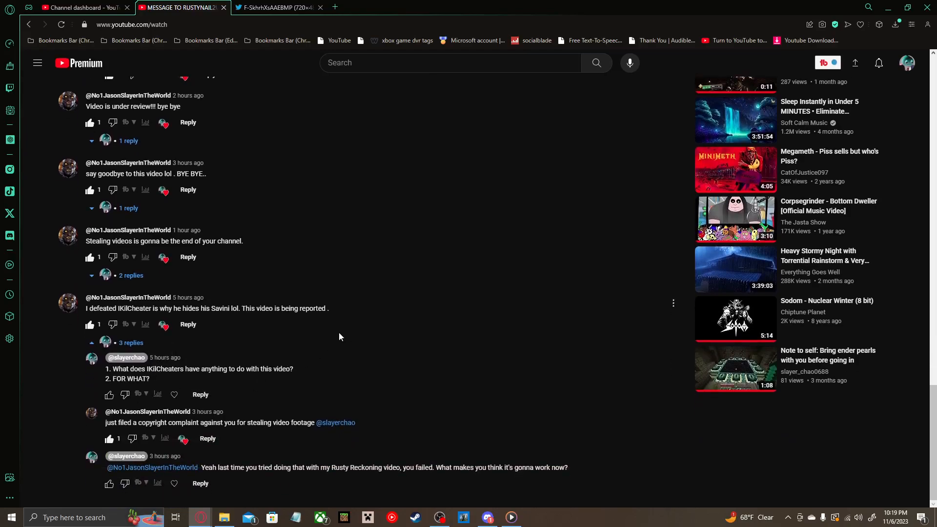
pyautogui.moveTo(334, 335)
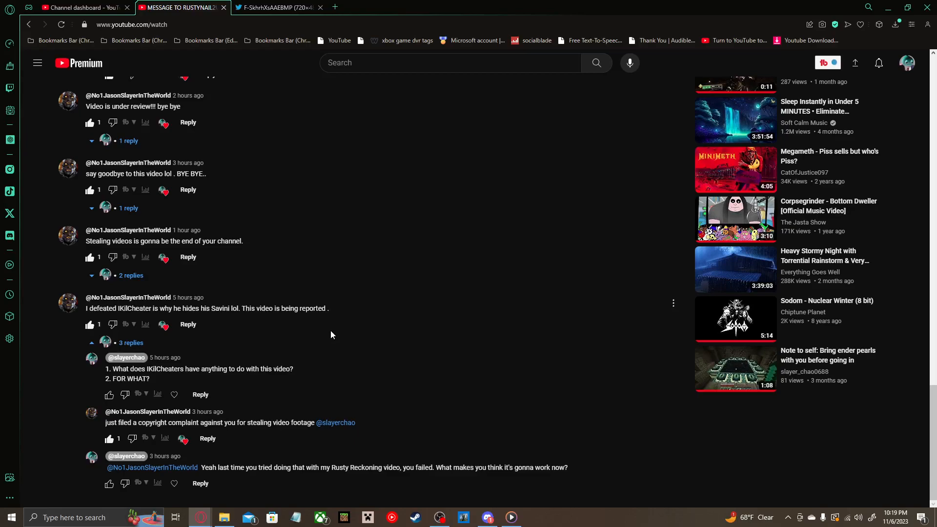
pyautogui.moveTo(325, 336)
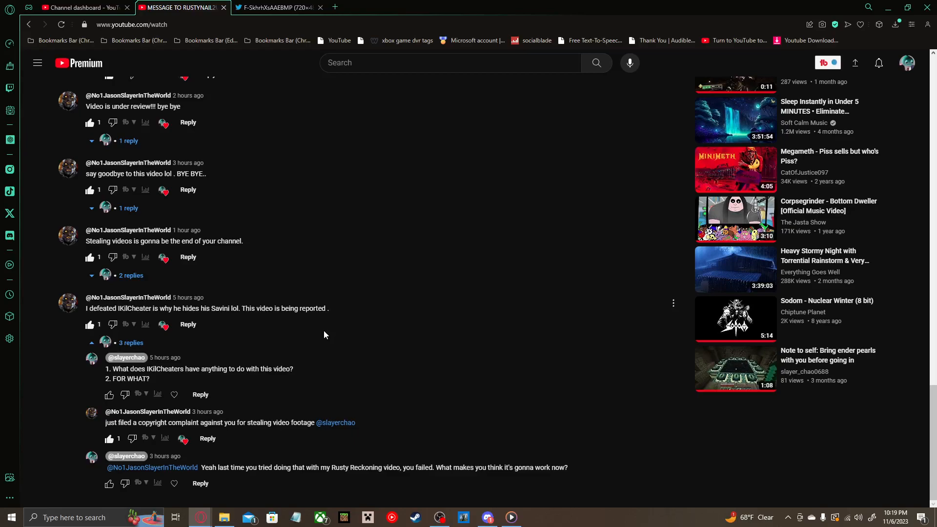
pyautogui.moveTo(300, 331)
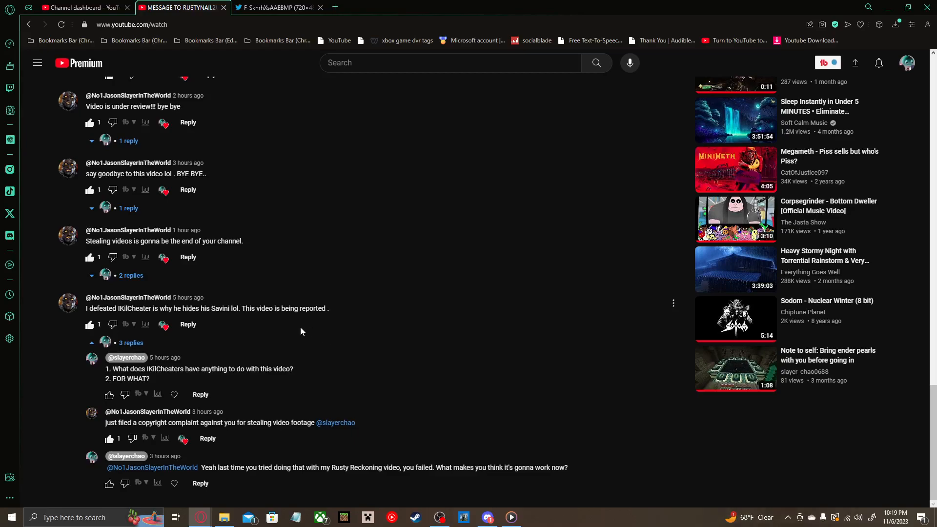
pyautogui.moveTo(259, 365)
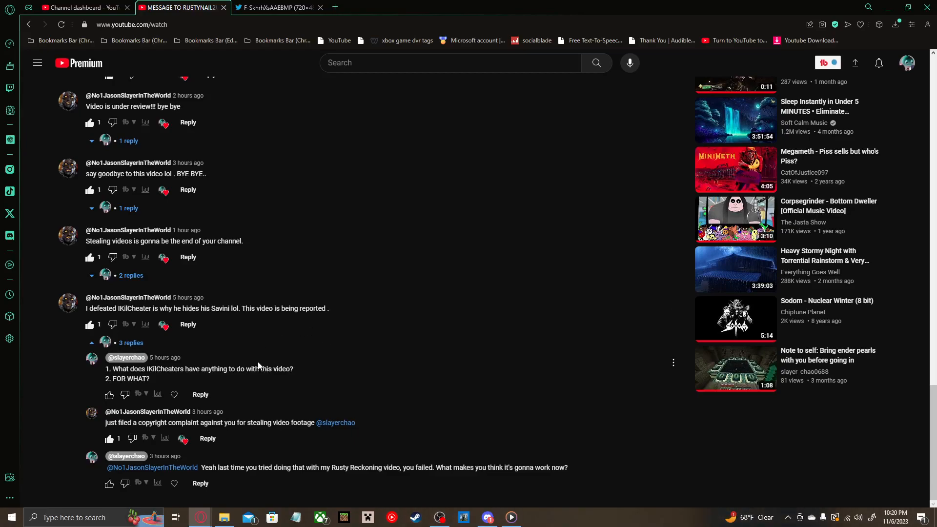
pyautogui.moveTo(261, 363)
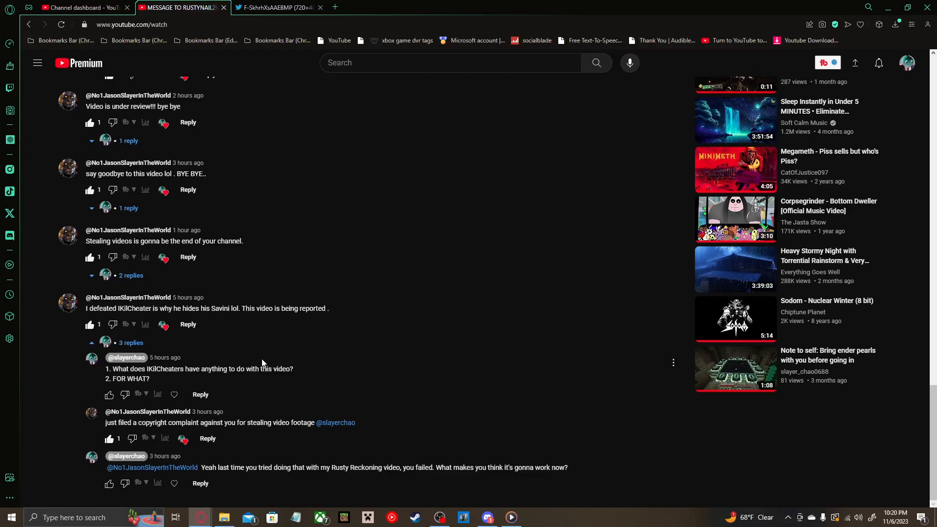
pyautogui.moveTo(273, 348)
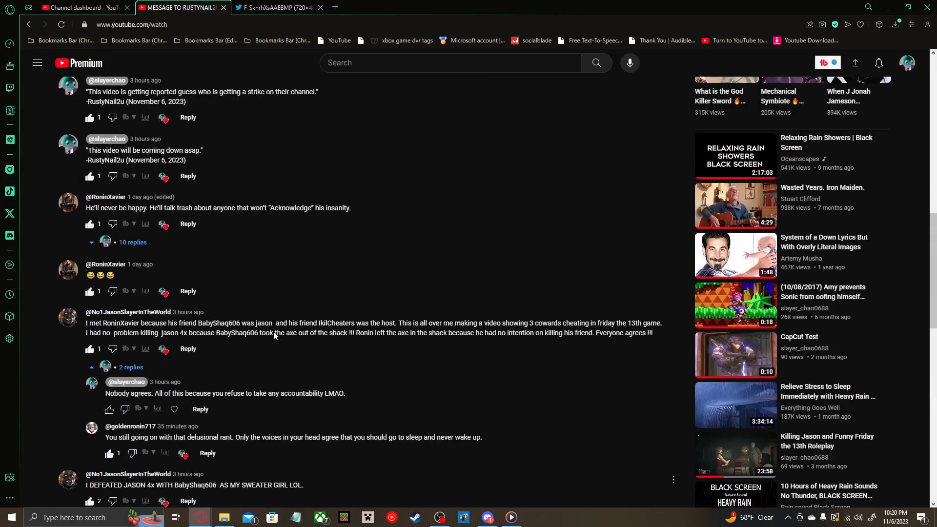
pyautogui.moveTo(101, 223)
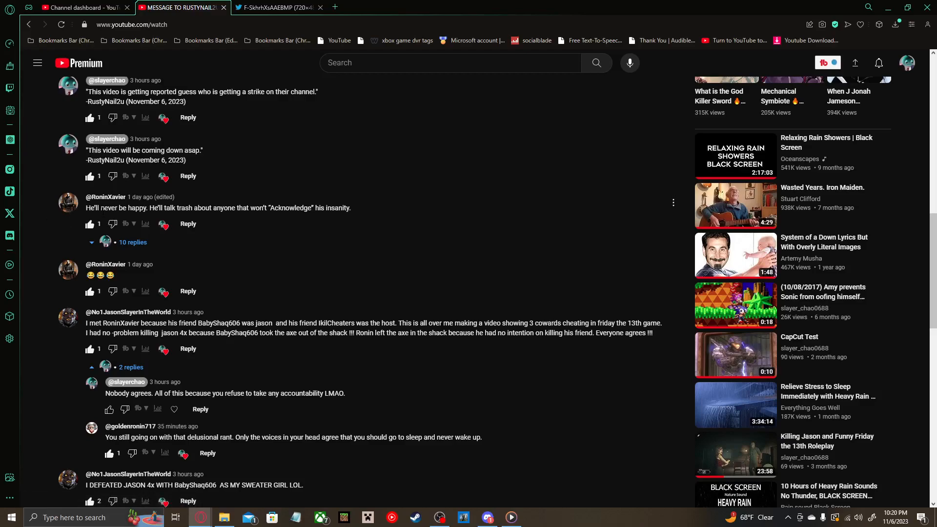
pyautogui.moveTo(159, 216)
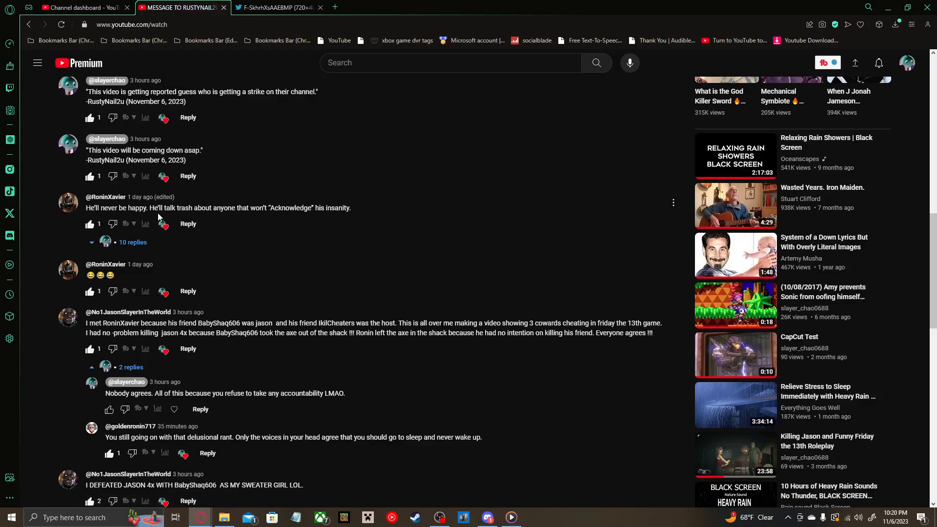
pyautogui.moveTo(176, 217)
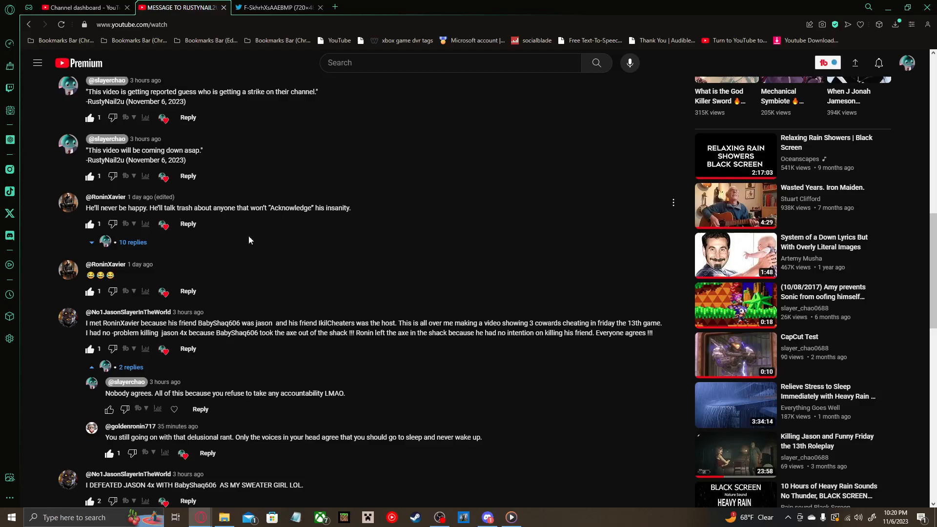
pyautogui.click(132, 242)
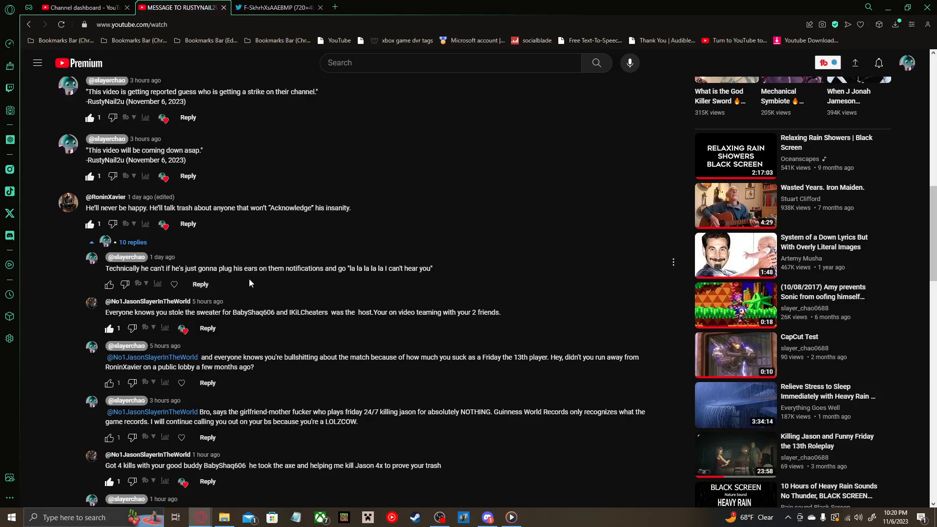
pyautogui.moveTo(294, 285)
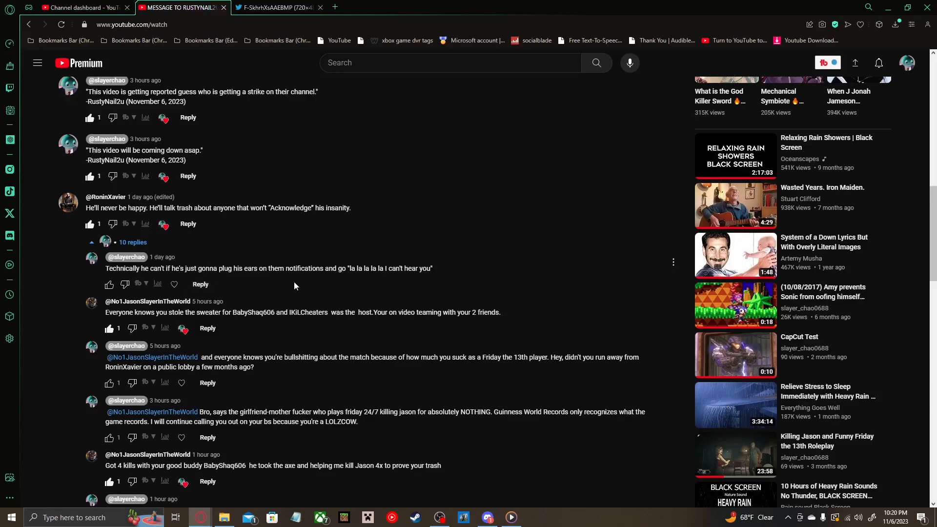
pyautogui.moveTo(199, 313)
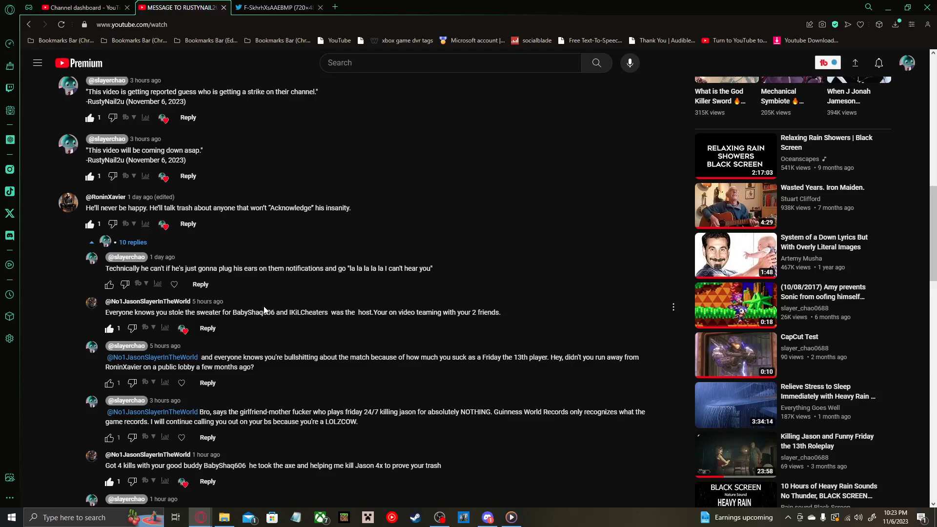
pyautogui.moveTo(281, 290)
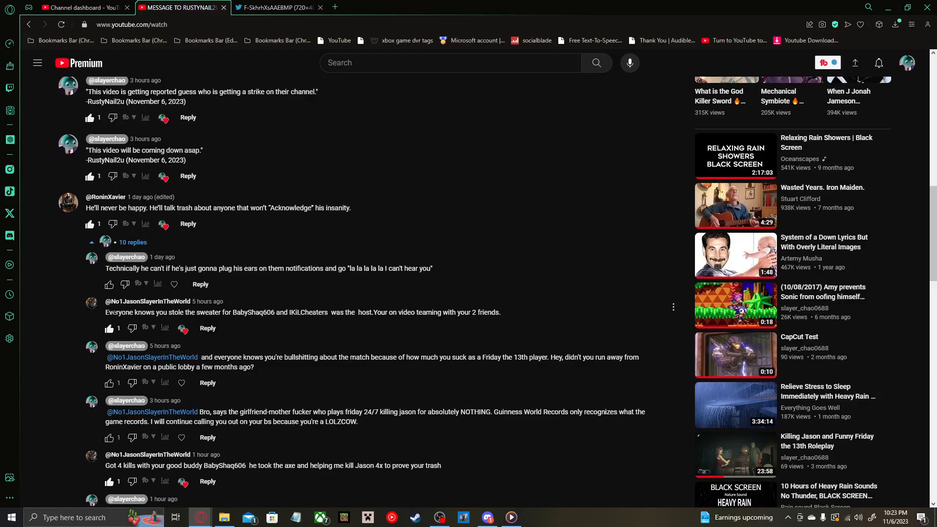
pyautogui.moveTo(241, 326)
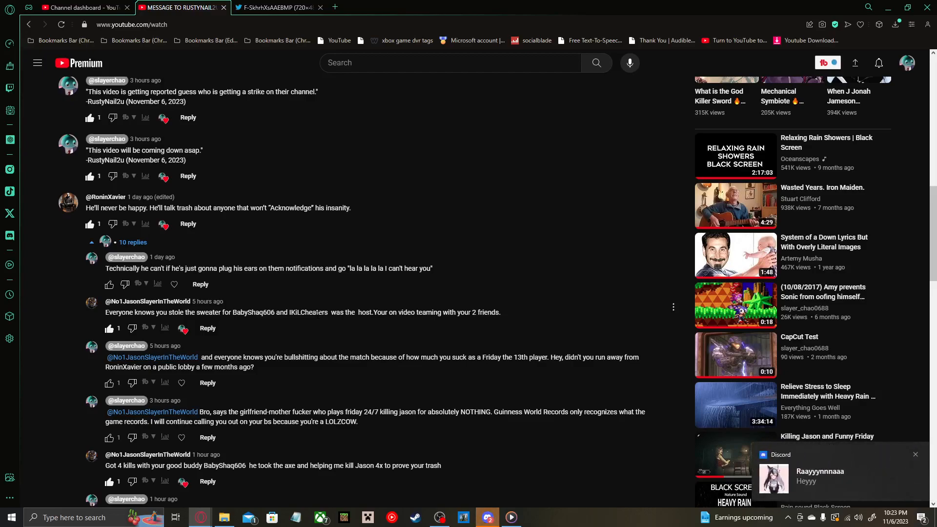
pyautogui.moveTo(207, 328)
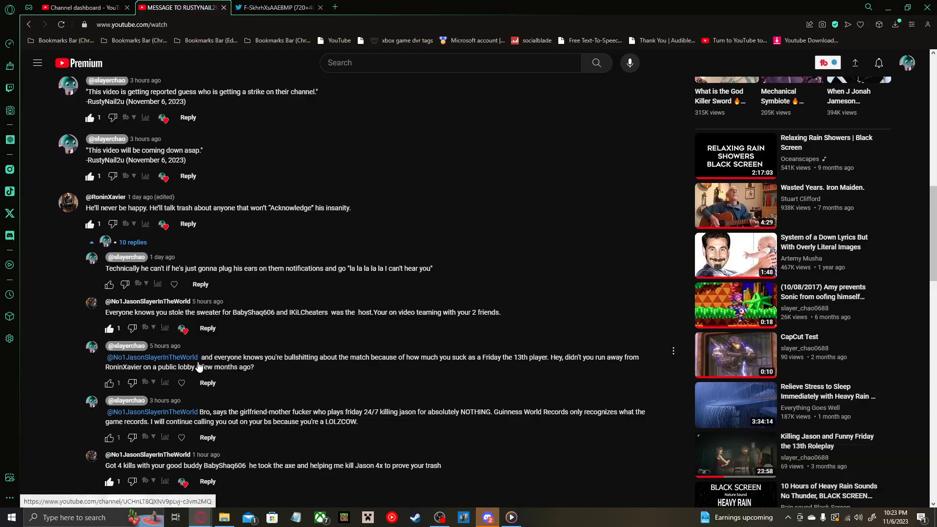
pyautogui.scroll(-3)
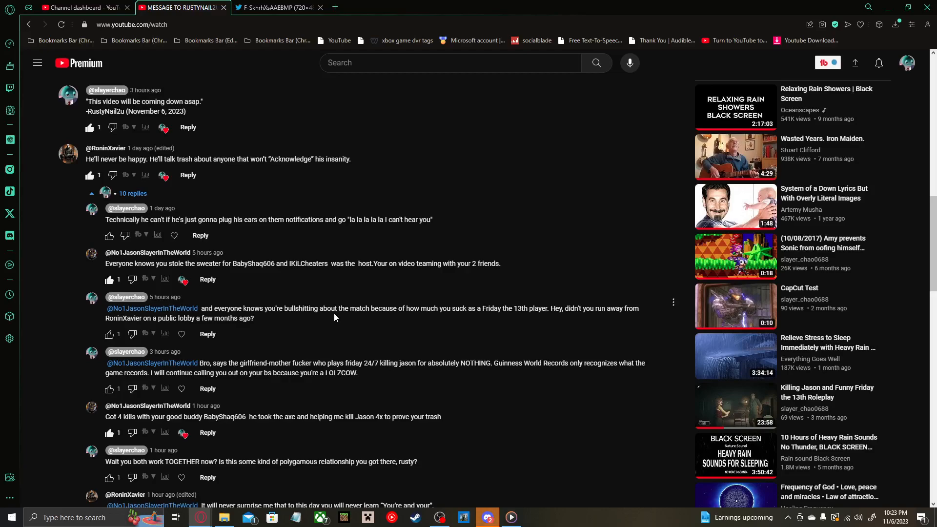
pyautogui.moveTo(415, 319)
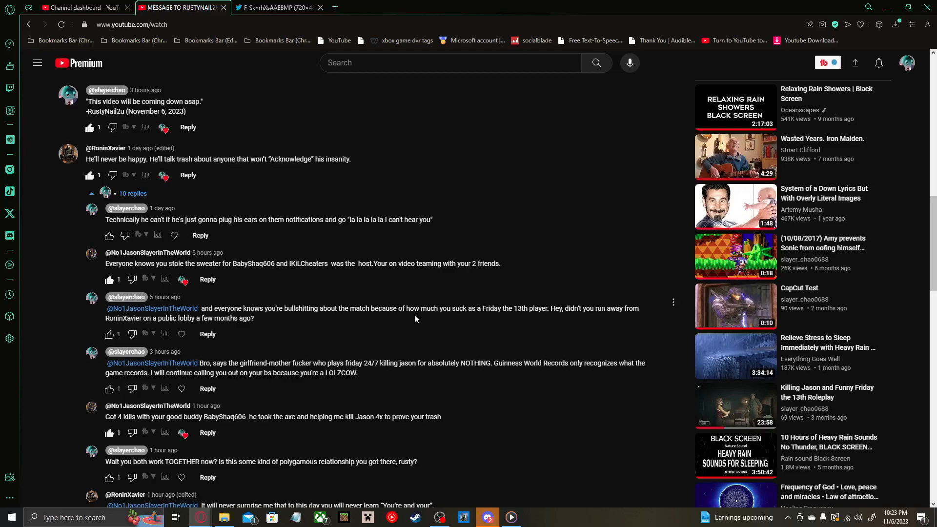
pyautogui.moveTo(236, 329)
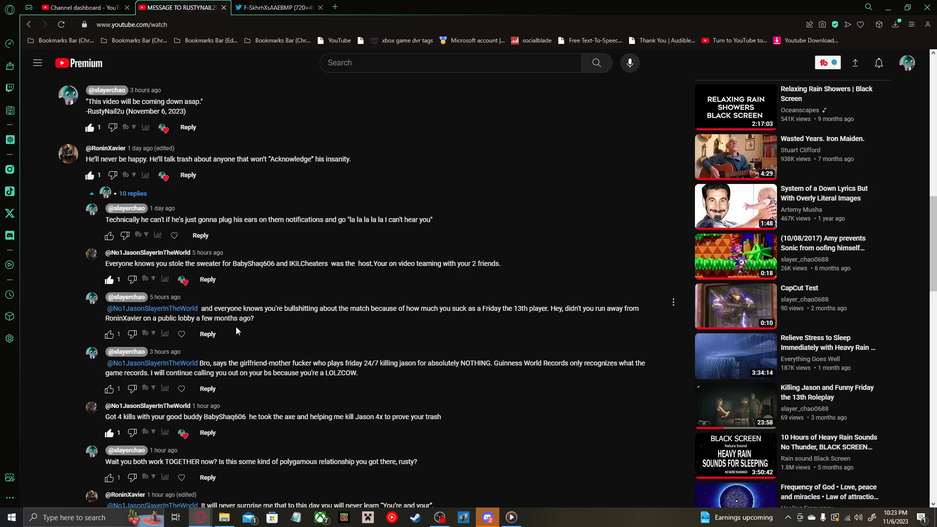
pyautogui.moveTo(275, 343)
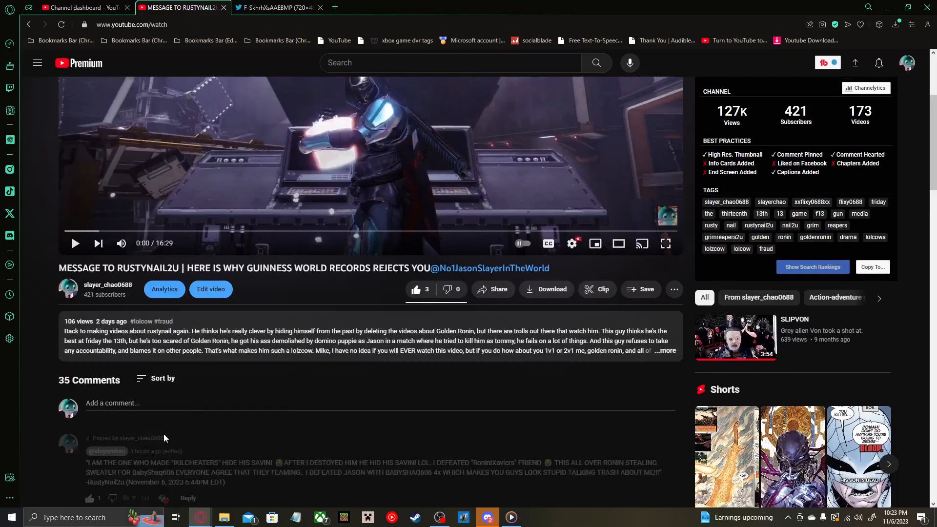
pyautogui.scroll(-3)
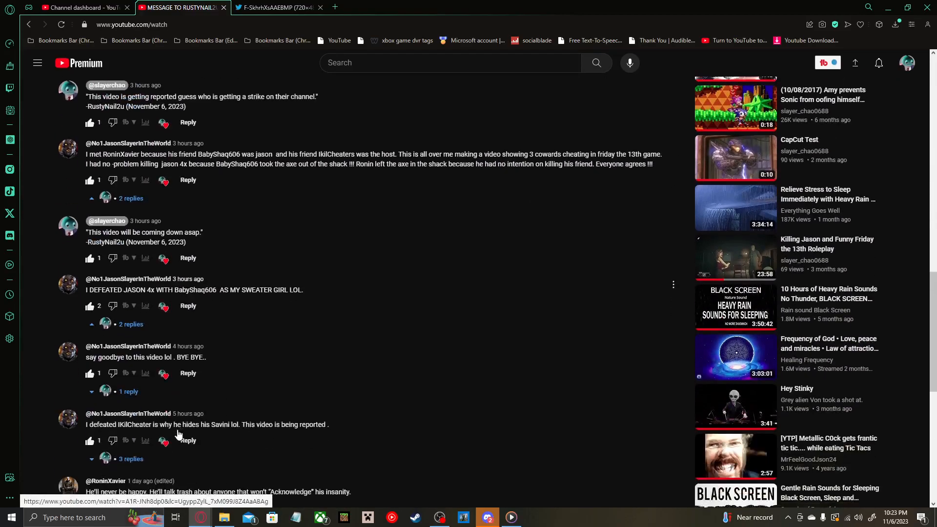
pyautogui.scroll(-3)
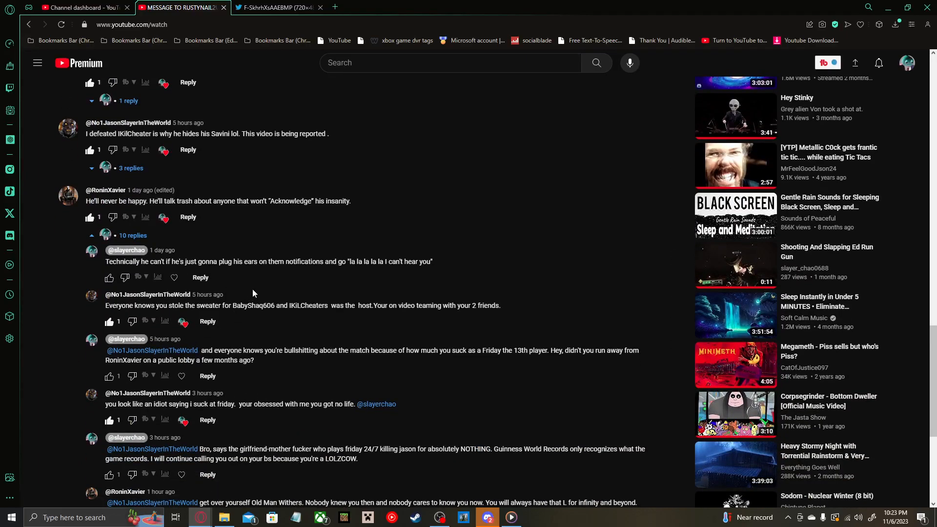
pyautogui.scroll(-3)
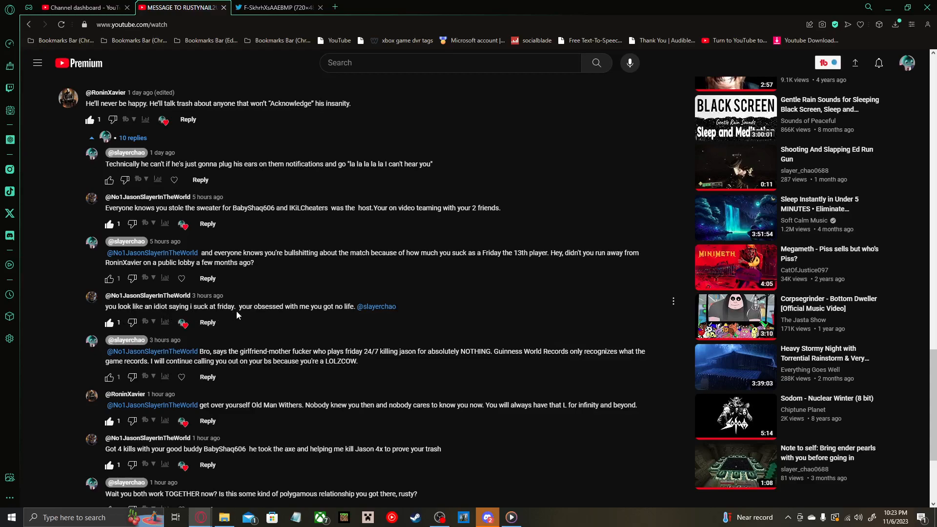
pyautogui.moveTo(366, 319)
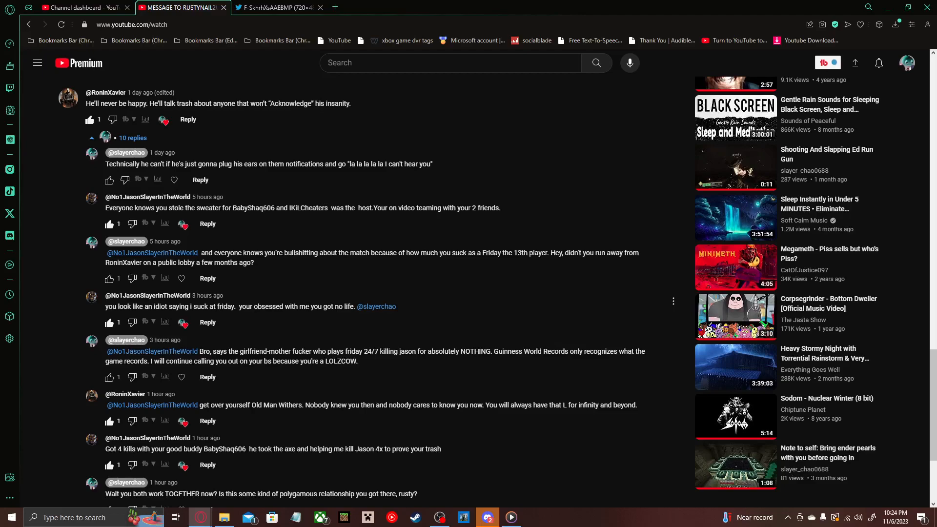
pyautogui.moveTo(268, 316)
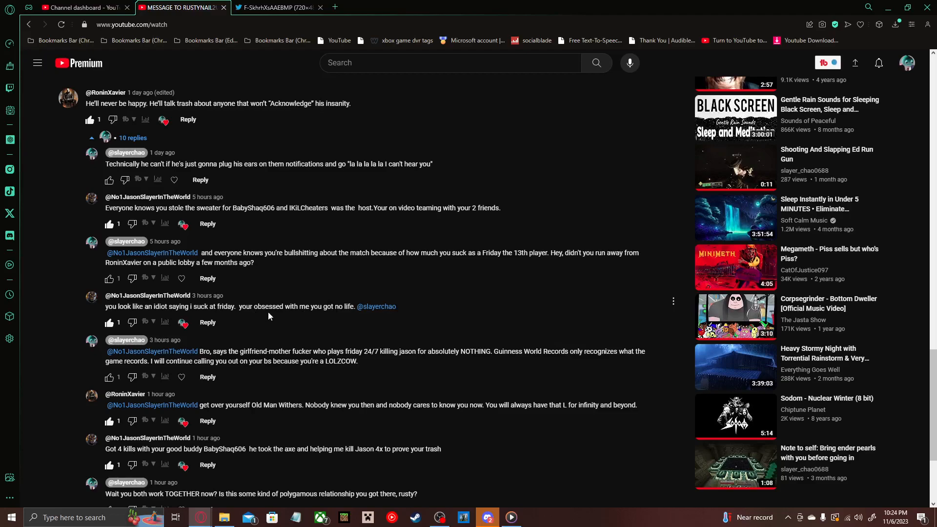
pyautogui.moveTo(249, 336)
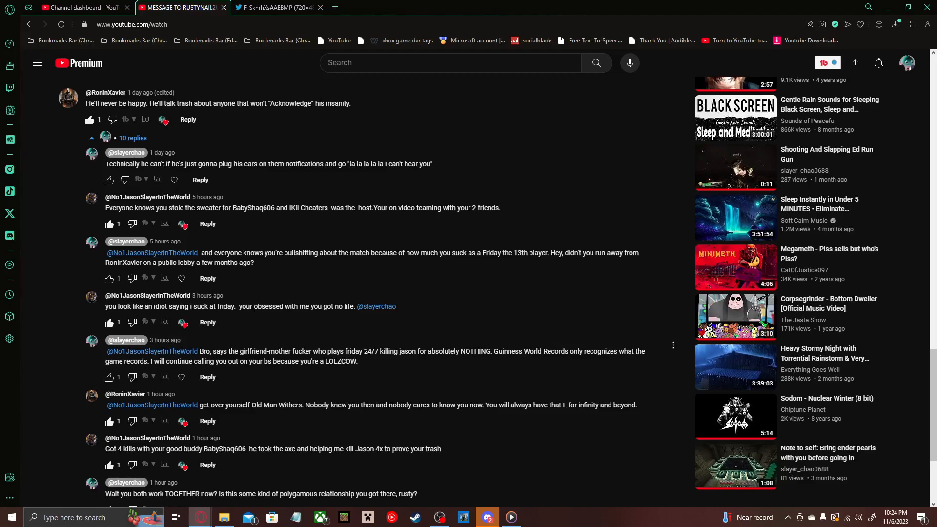
pyautogui.moveTo(299, 377)
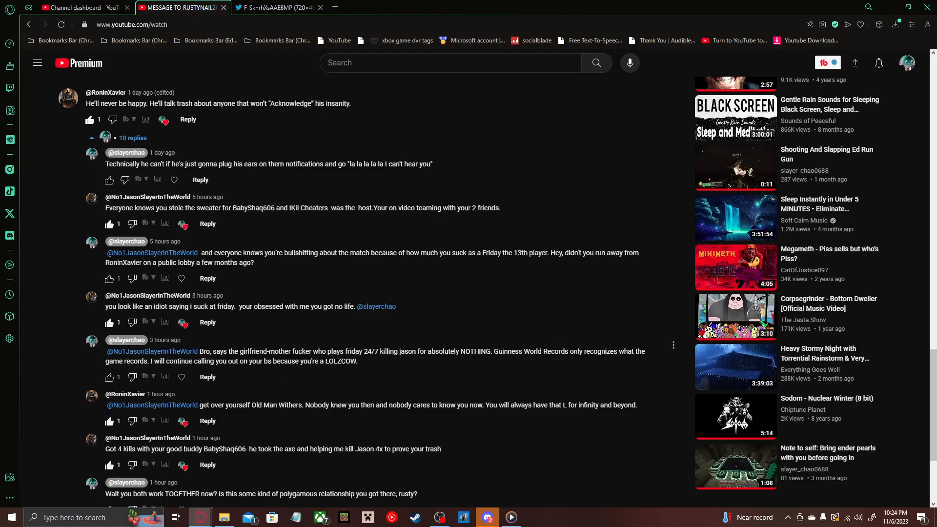
pyautogui.scroll(-3)
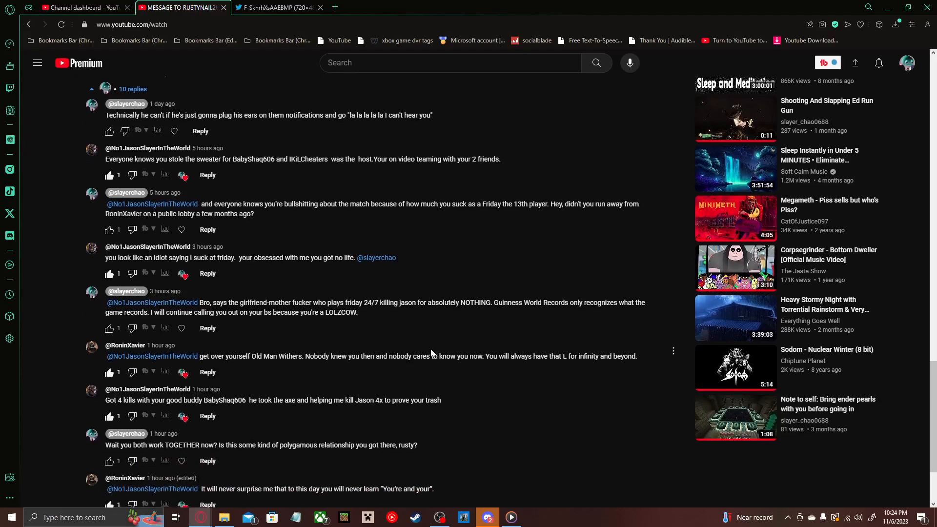
pyautogui.moveTo(570, 335)
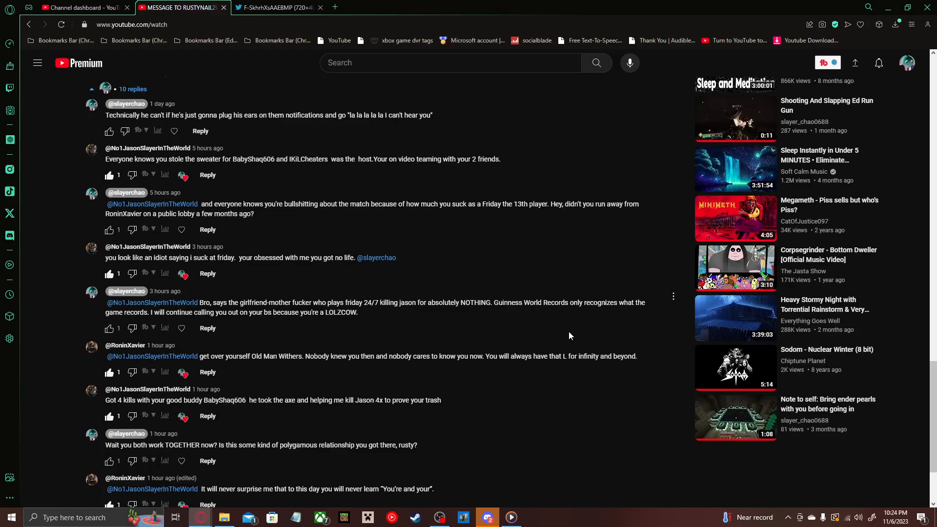
pyautogui.moveTo(257, 355)
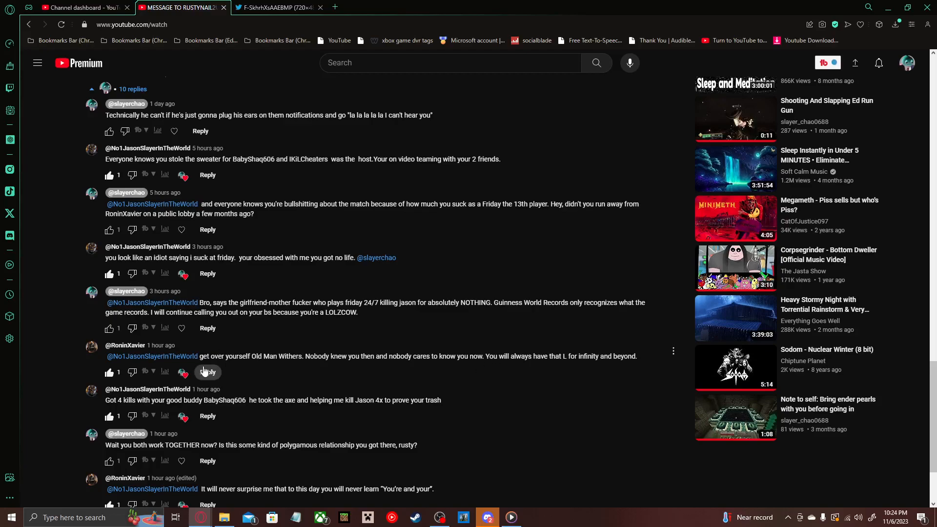
pyautogui.moveTo(244, 371)
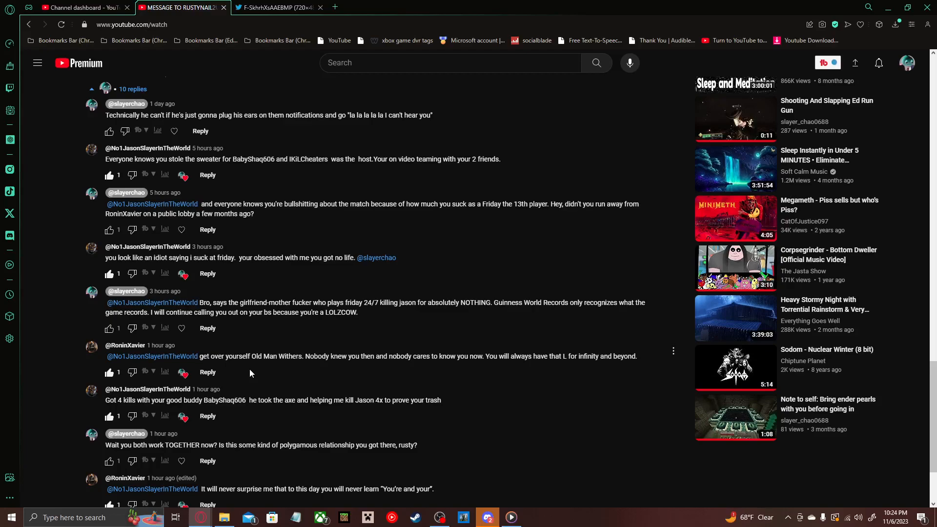
pyautogui.moveTo(308, 390)
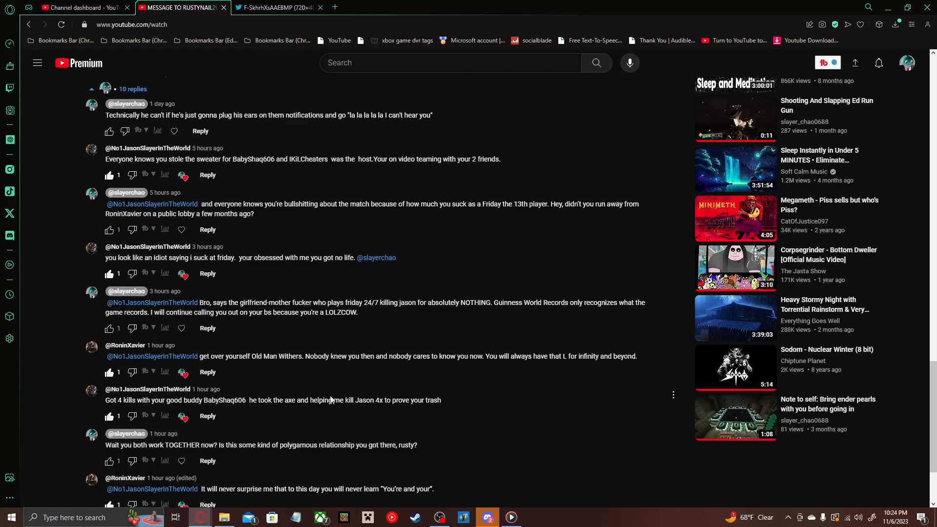
pyautogui.moveTo(294, 397)
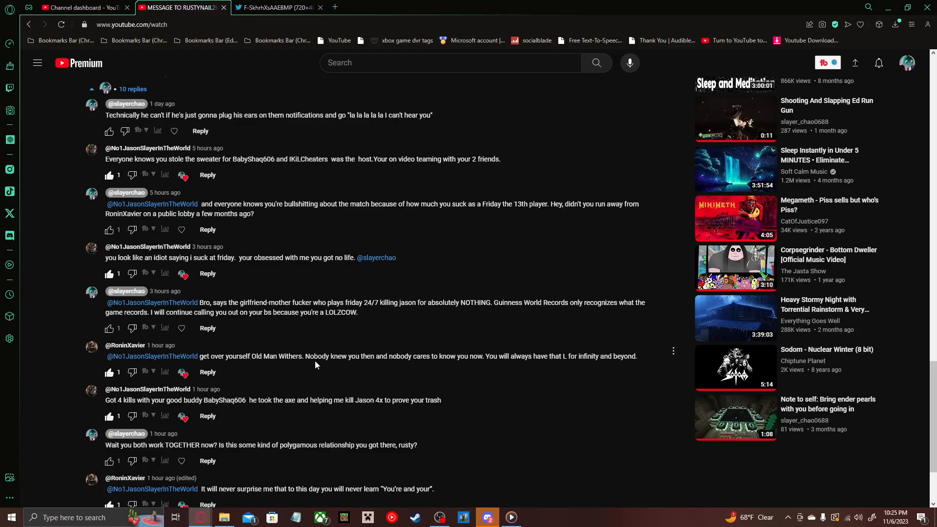
pyautogui.scroll(-3)
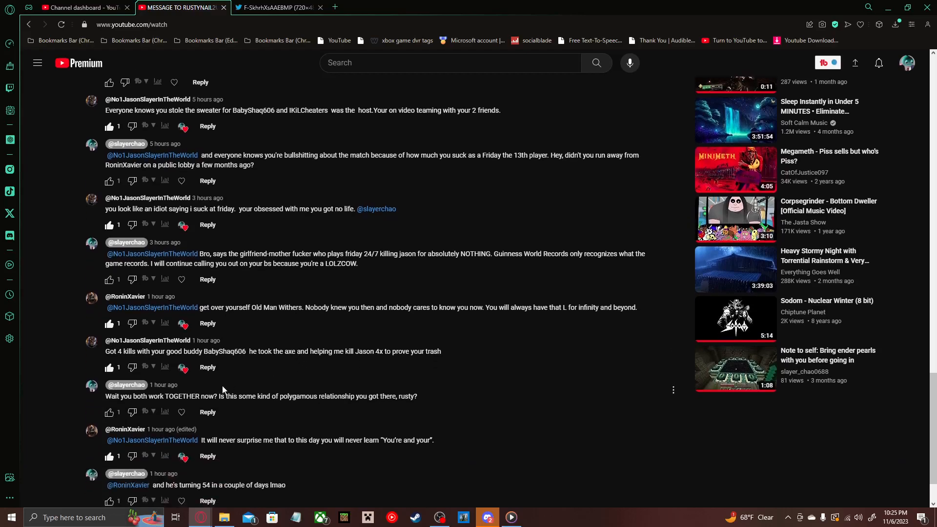
pyautogui.scroll(-3)
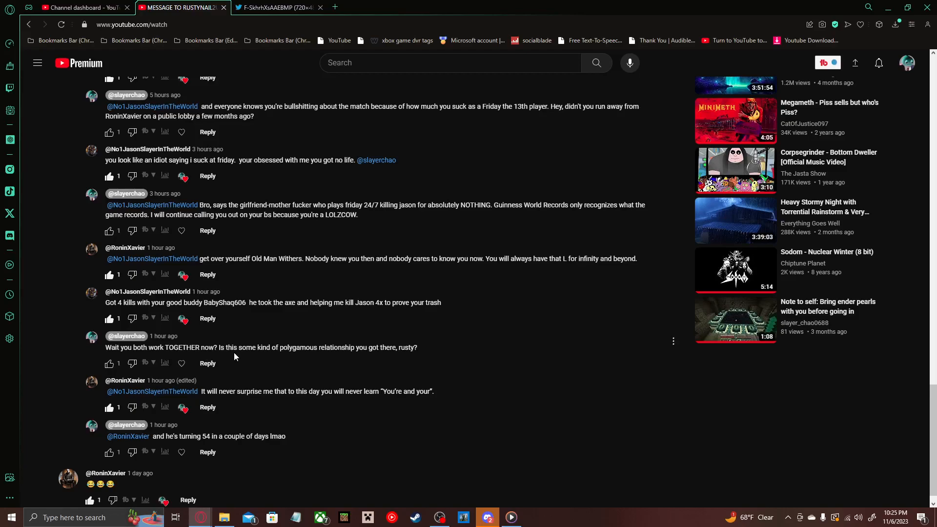
pyautogui.moveTo(197, 397)
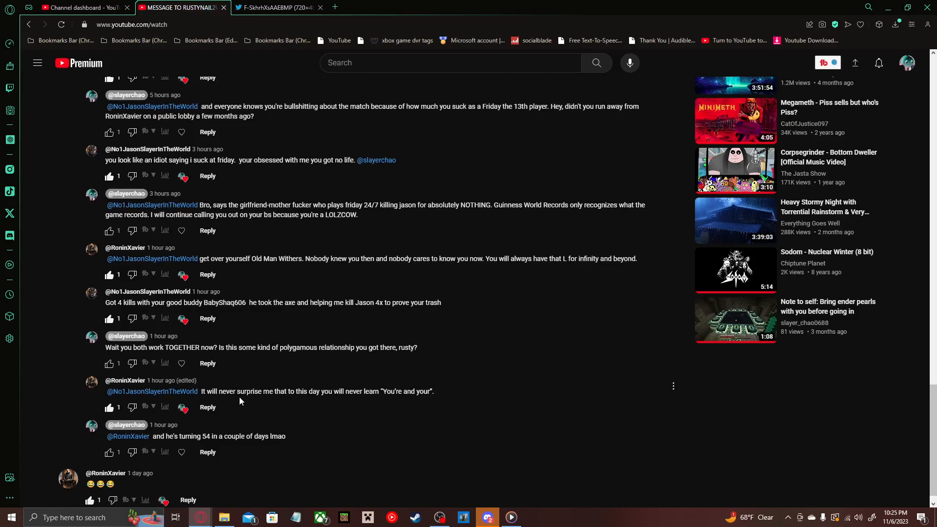
pyautogui.moveTo(276, 407)
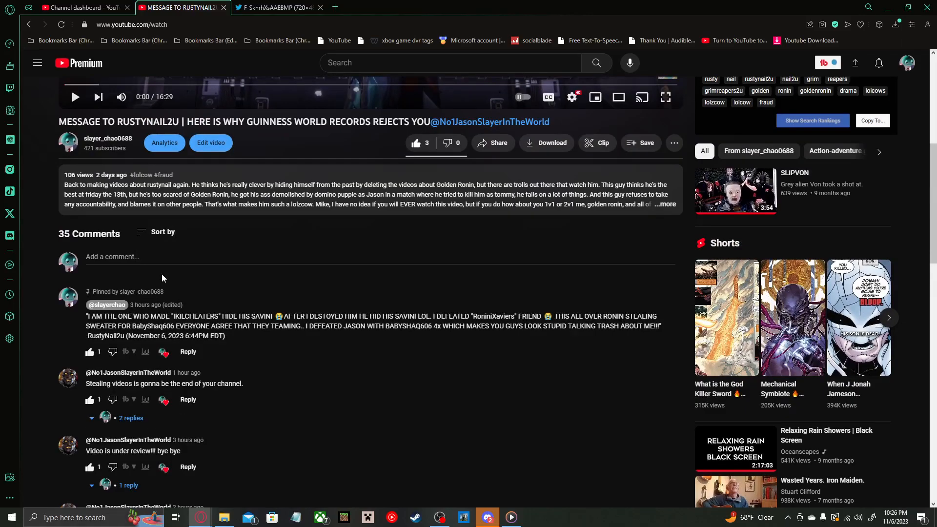
pyautogui.scroll(-3)
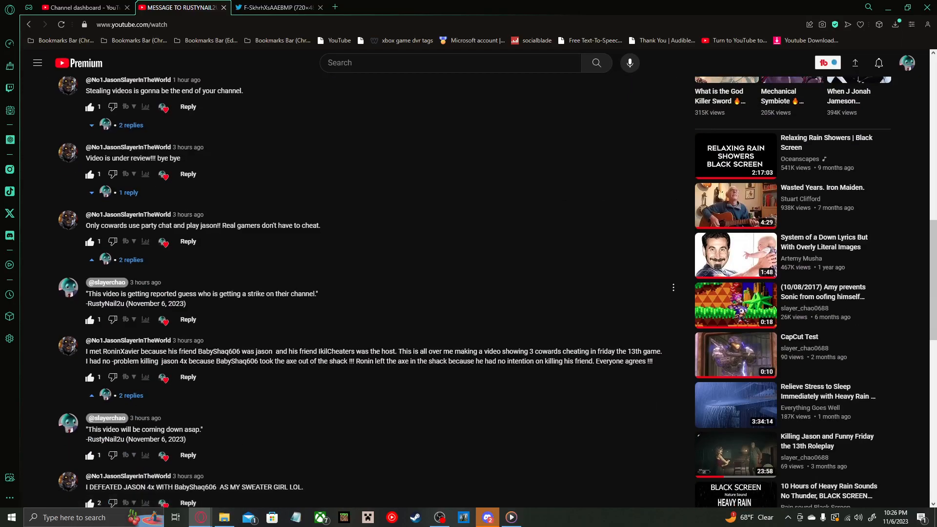